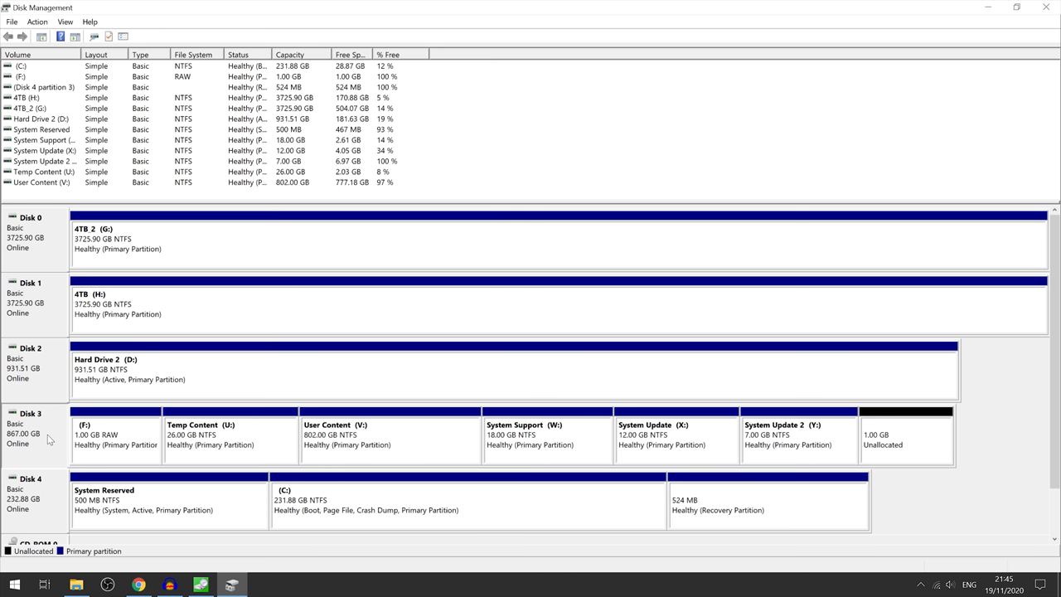
Review Disk 3's partitions in Disk Management: RAW (F:), Temp Content (U:), User Content (V:), System Support (W:), System Update (X:) and System Update 2 (Y:).
click(116, 435)
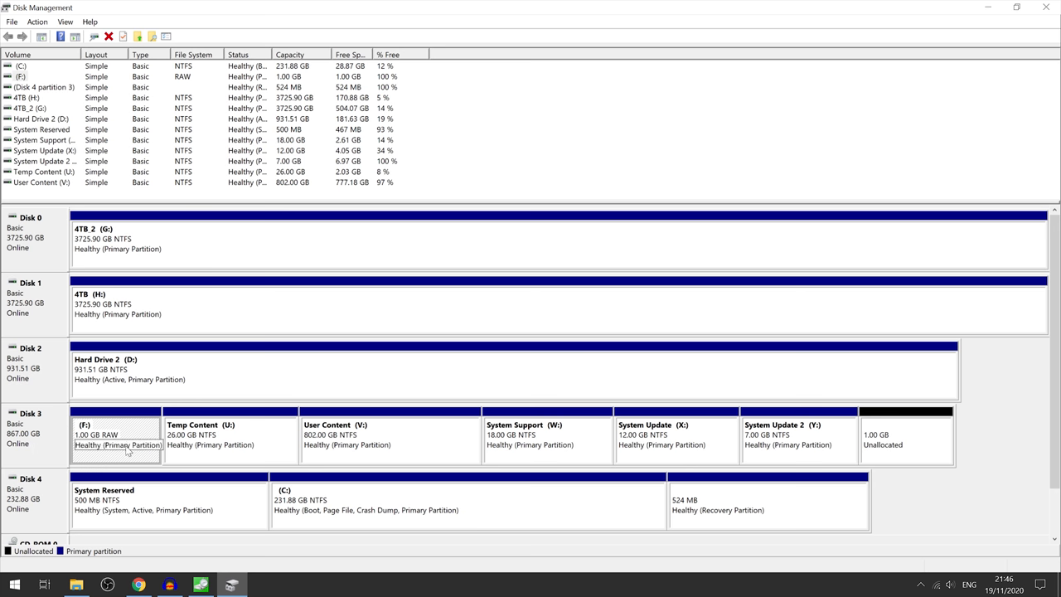
click(676, 435)
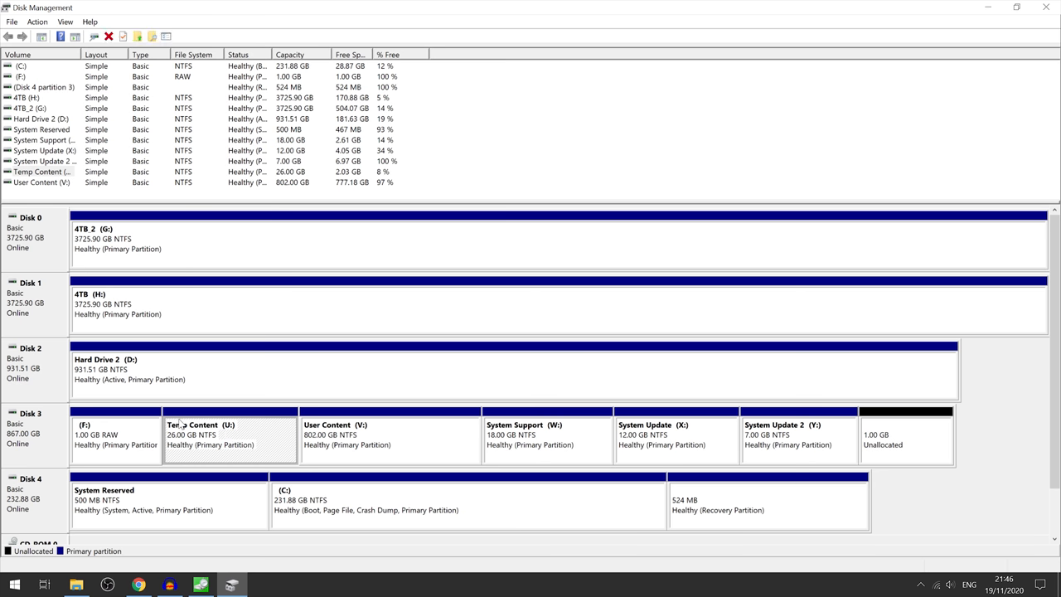
mouse_move(176, 434)
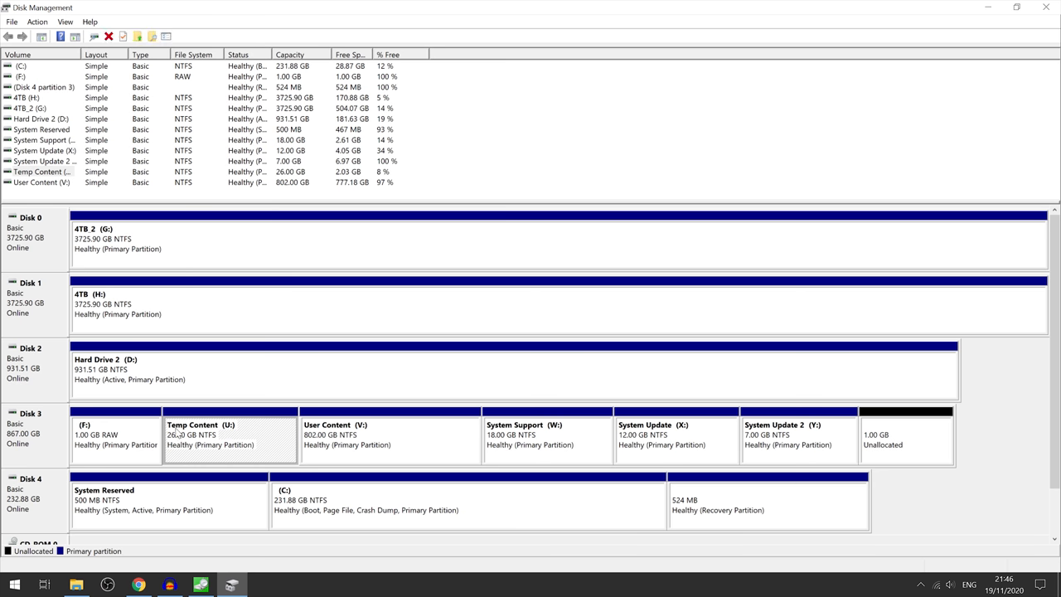
click(389, 434)
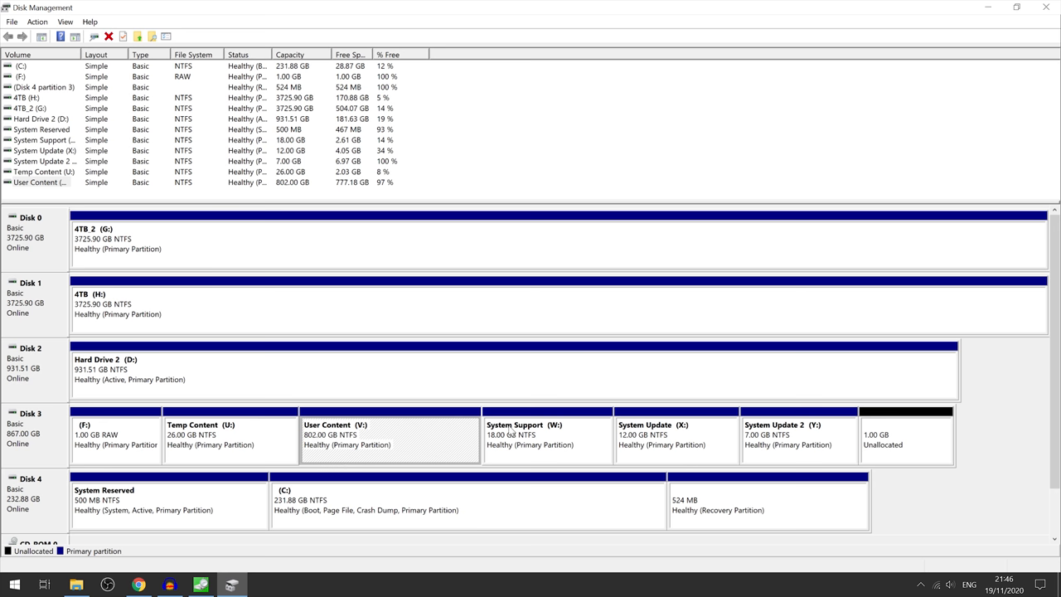
click(547, 435)
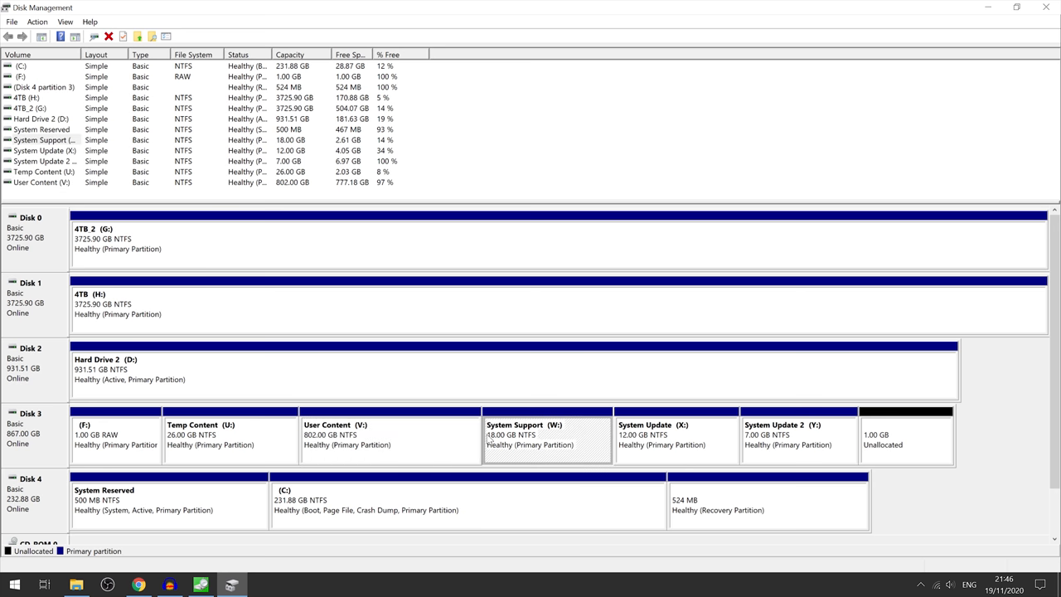
click(677, 434)
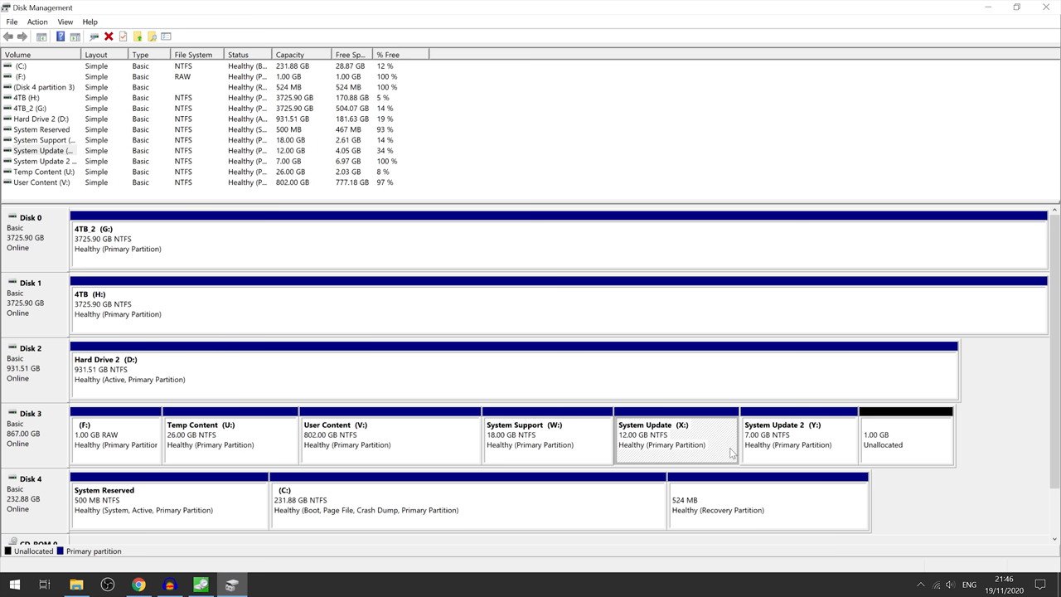
mouse_move(789, 445)
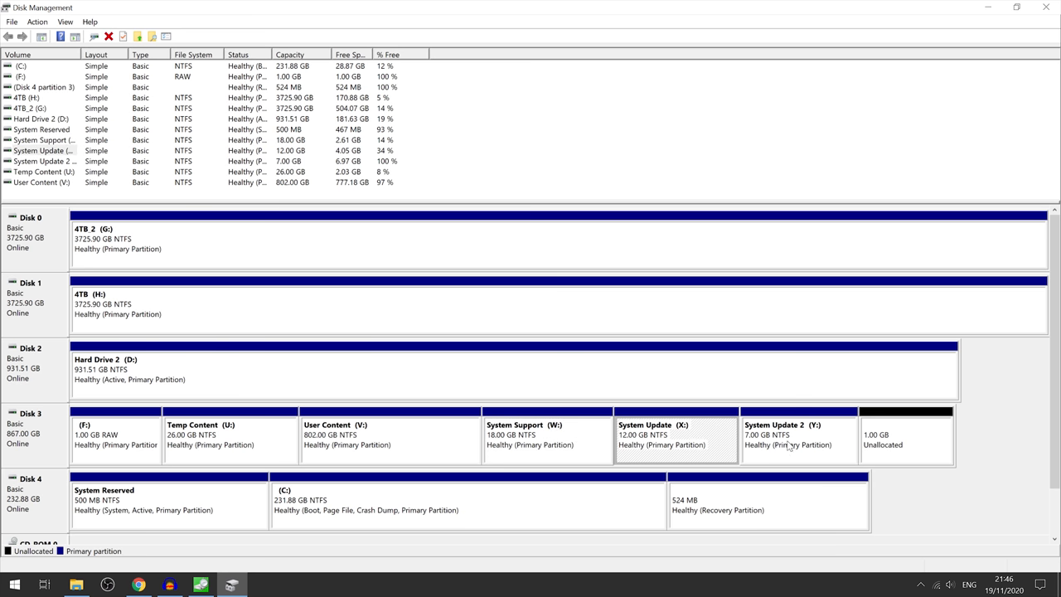
click(796, 435)
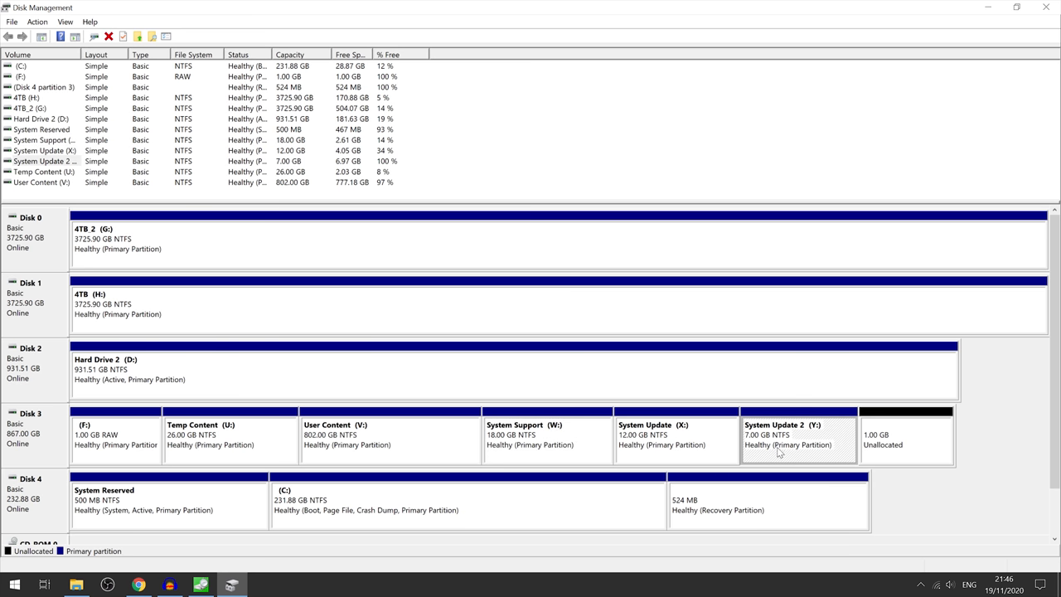
mouse_move(406, 577)
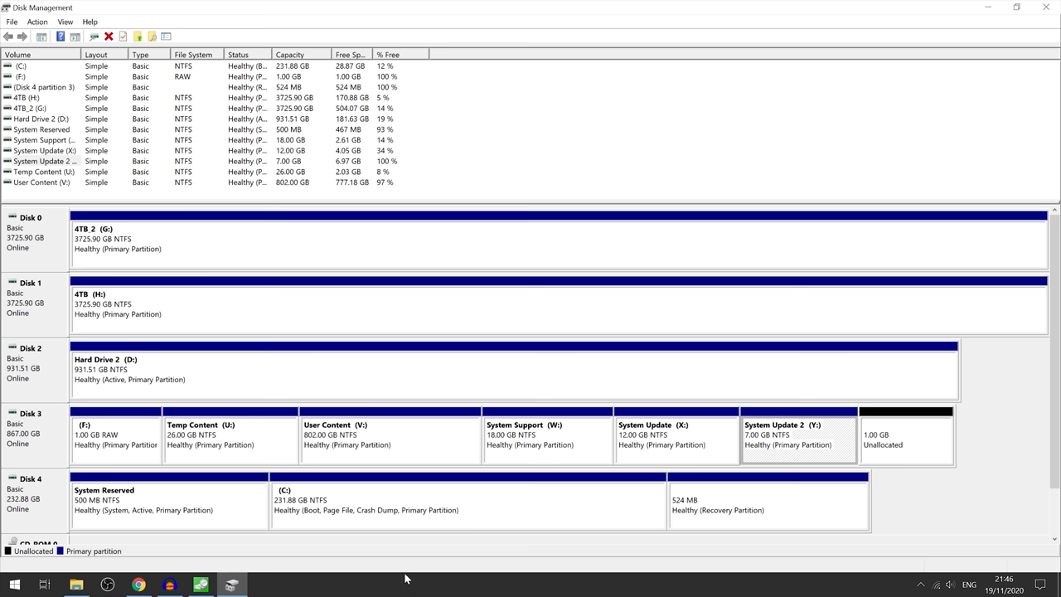
click(389, 434)
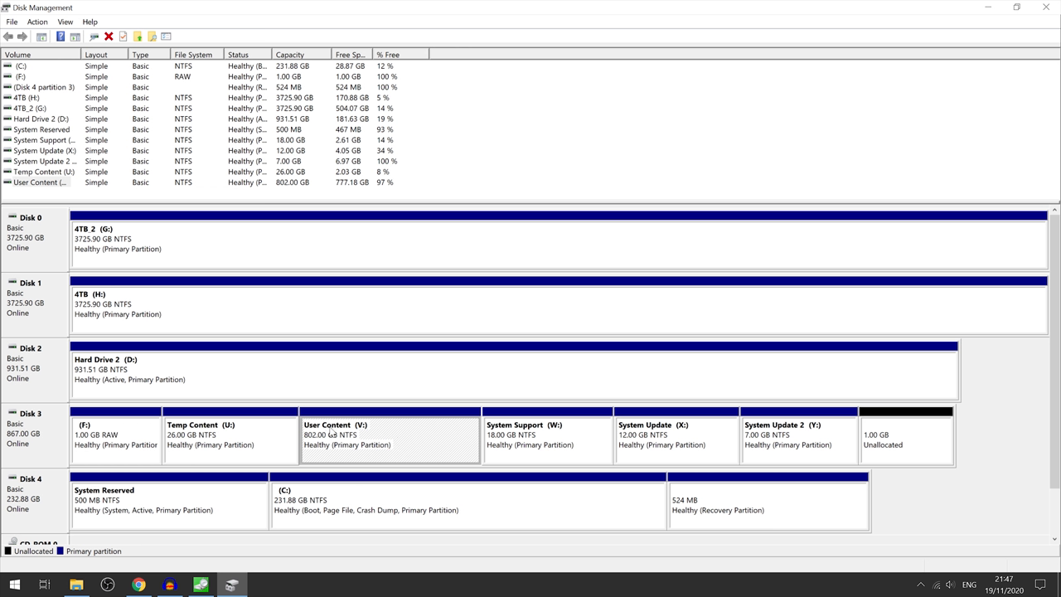
click(547, 435)
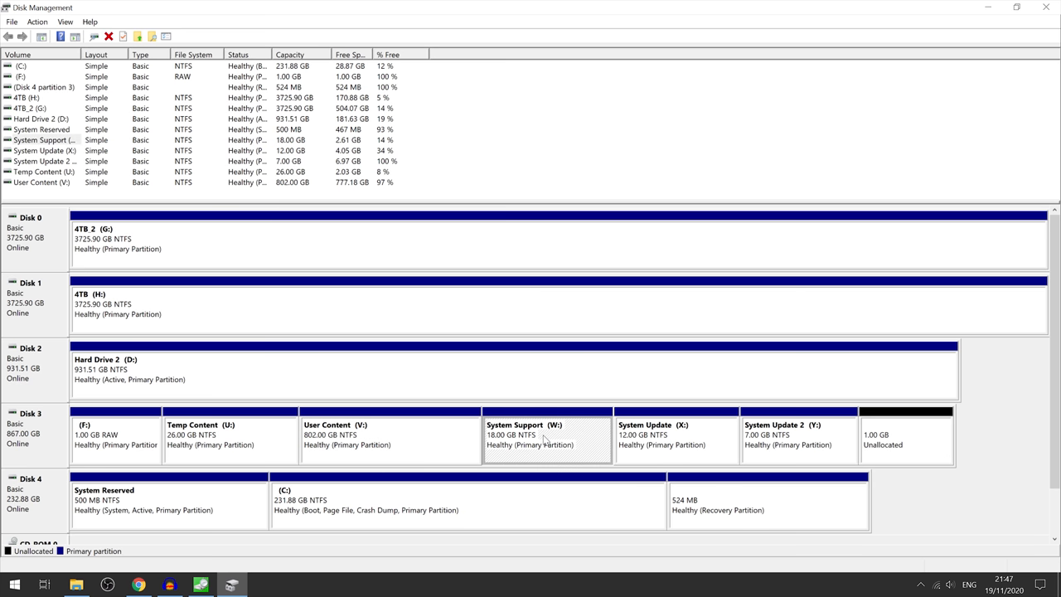
click(676, 434)
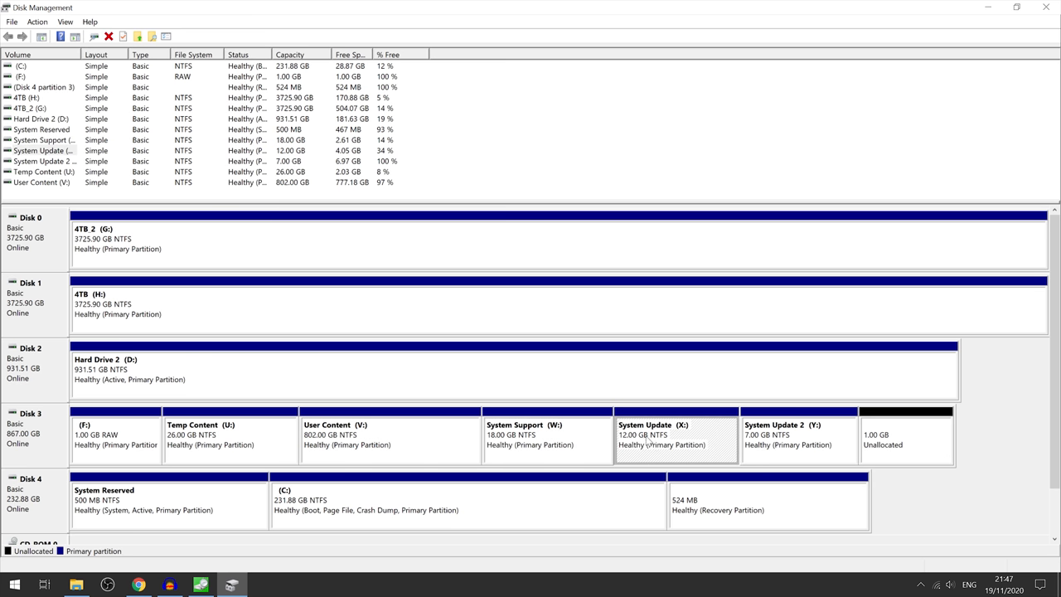
mouse_move(401, 464)
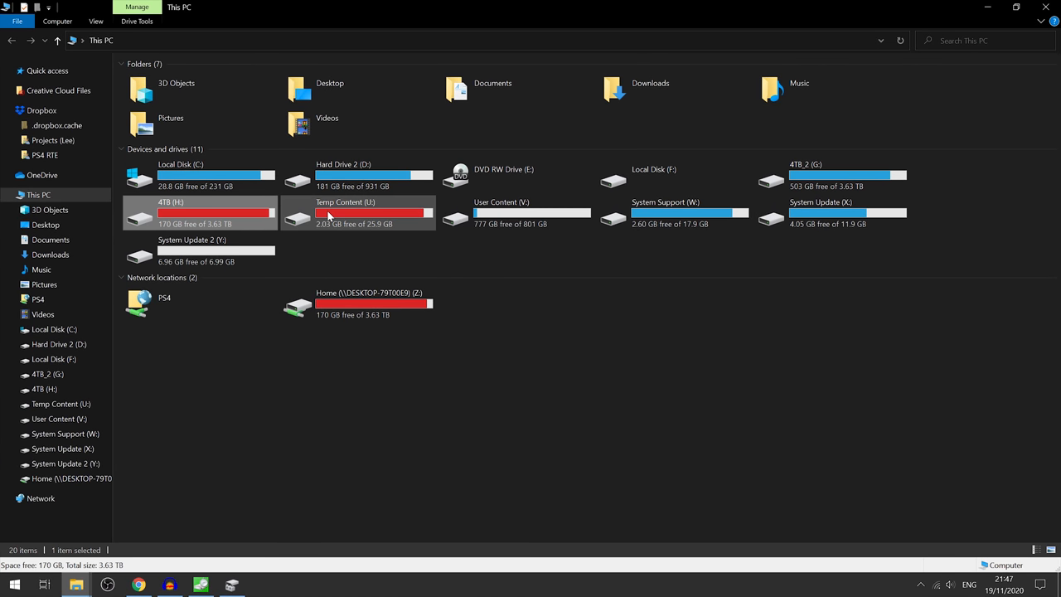
Browse the Temp Content (U:) and User Content (V:) drives, including V:'s PLS folder, then return to the drive list.
double_click(345, 212)
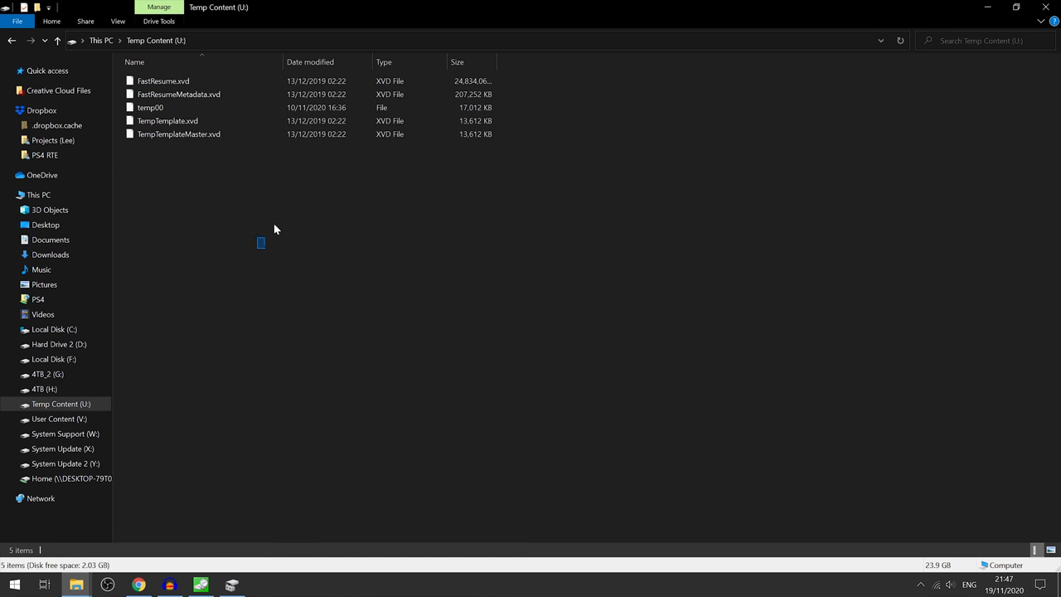
key(ctrl+a)
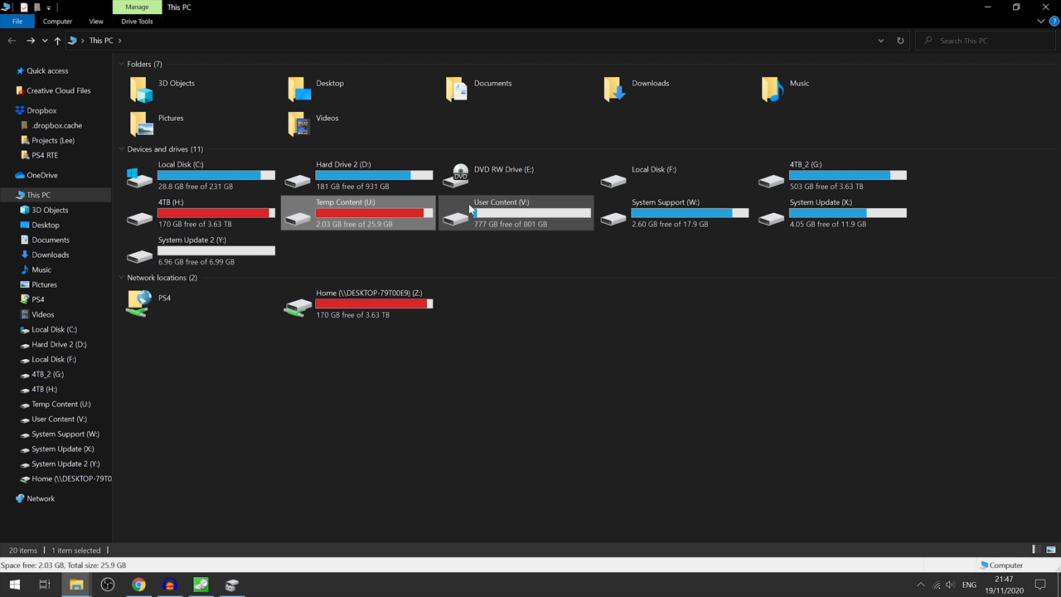
double_click(500, 212)
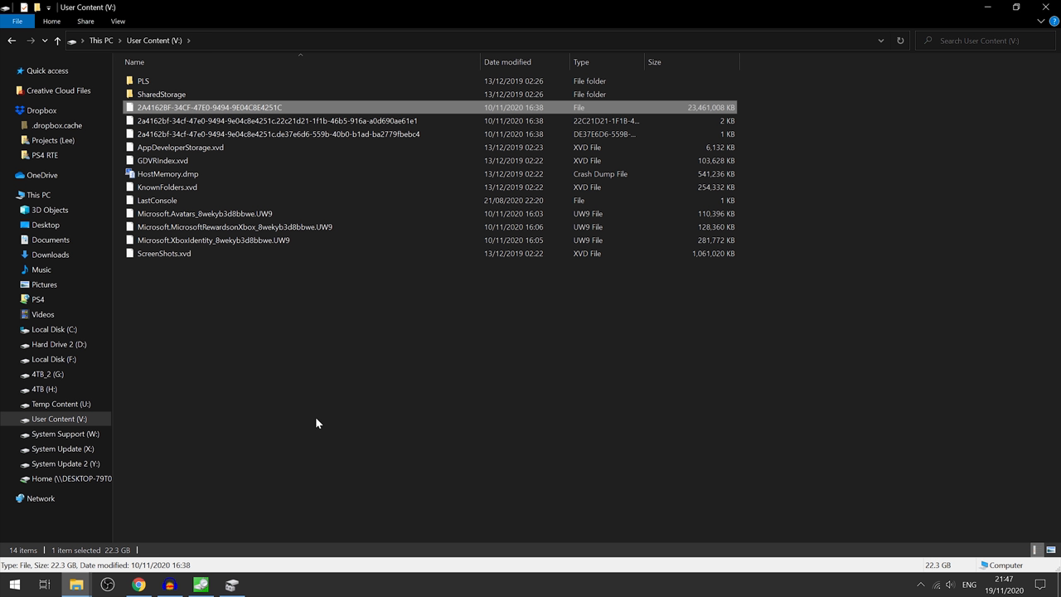
mouse_move(219, 116)
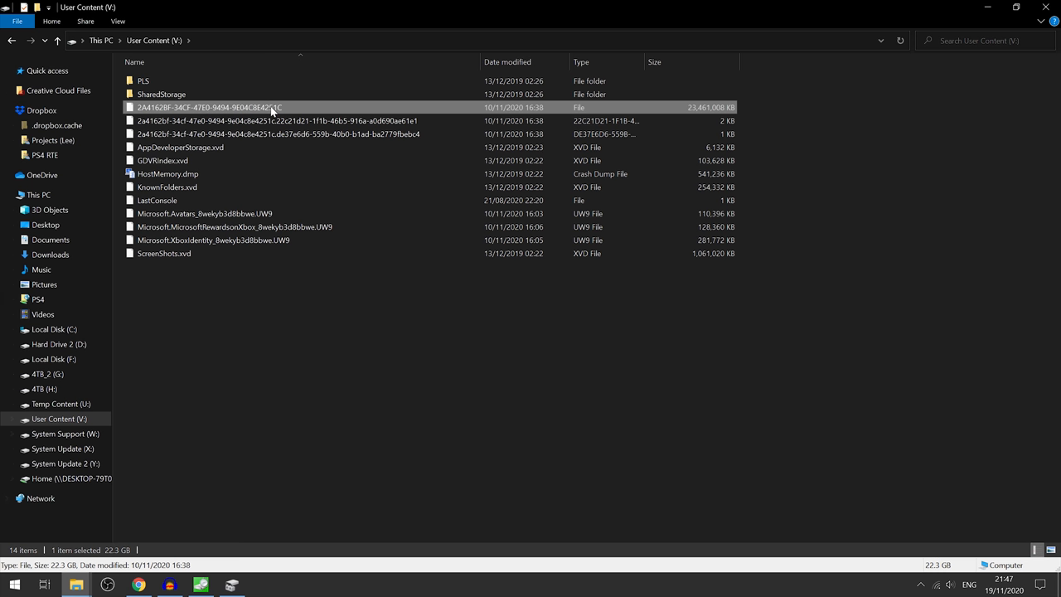
mouse_move(268, 109)
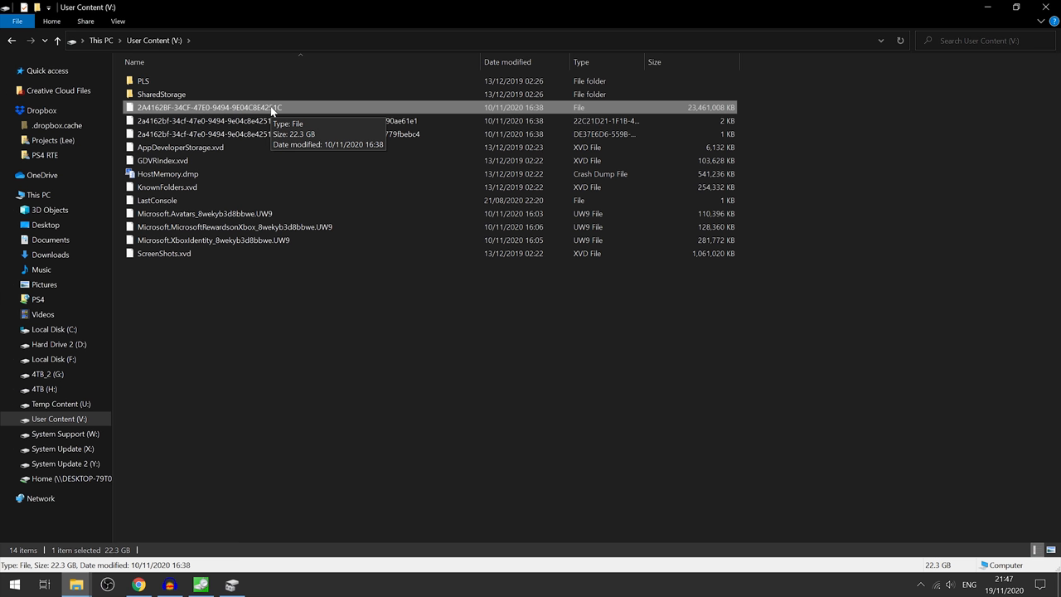
double_click(163, 93)
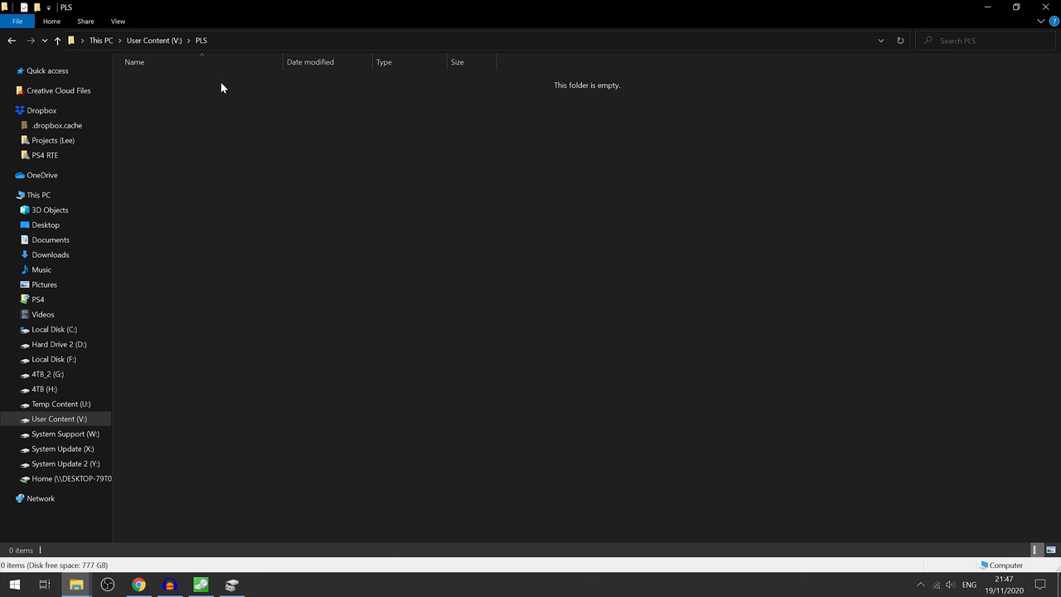
click(39, 194)
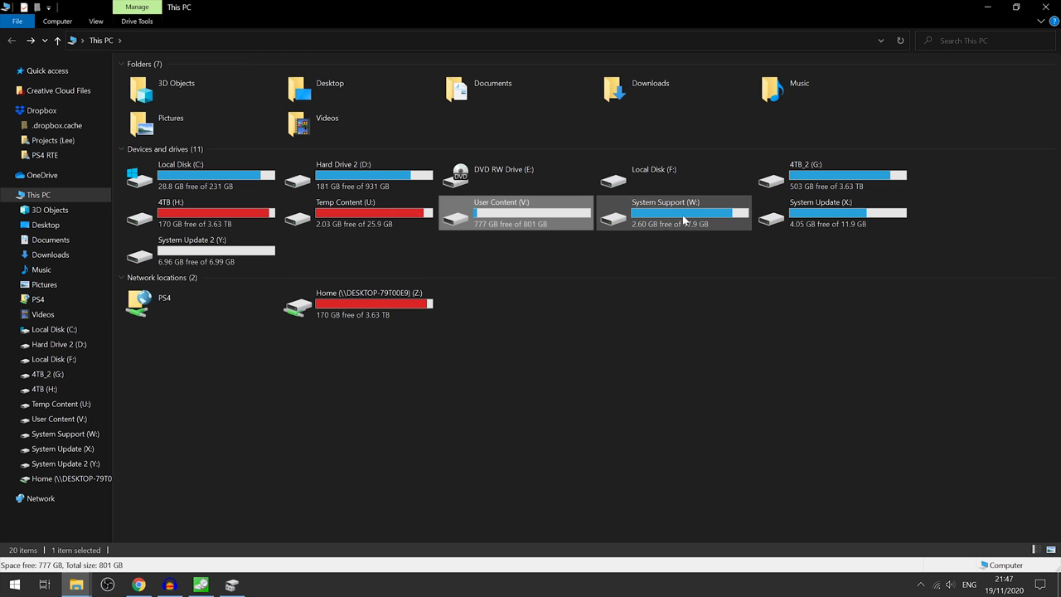
Browse System Support (W:) into its oddfheupd folder showing 0.log, 1.log and sequence.txt.
double_click(673, 212)
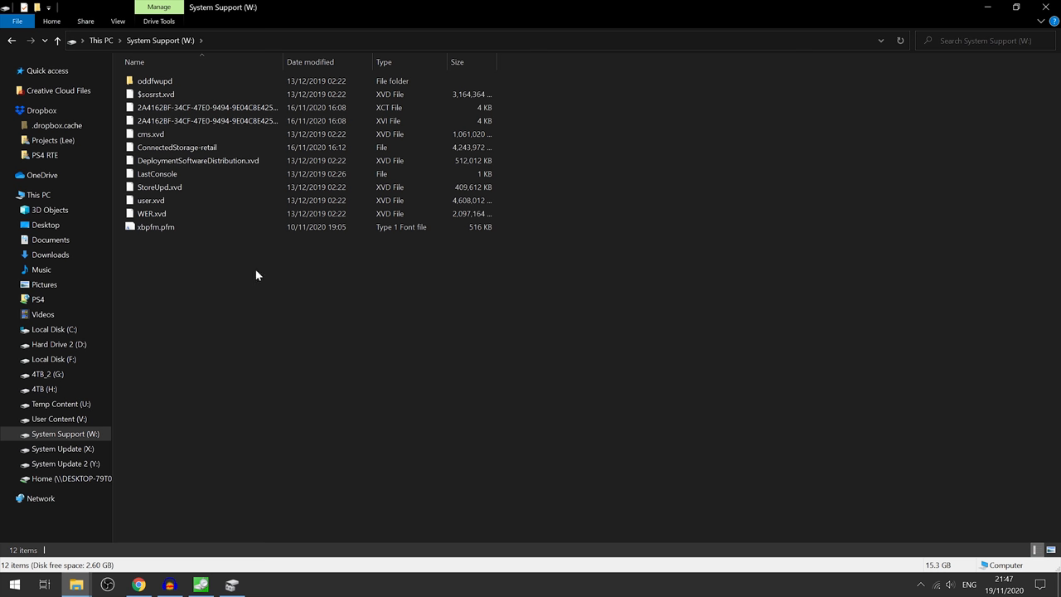
click(156, 226)
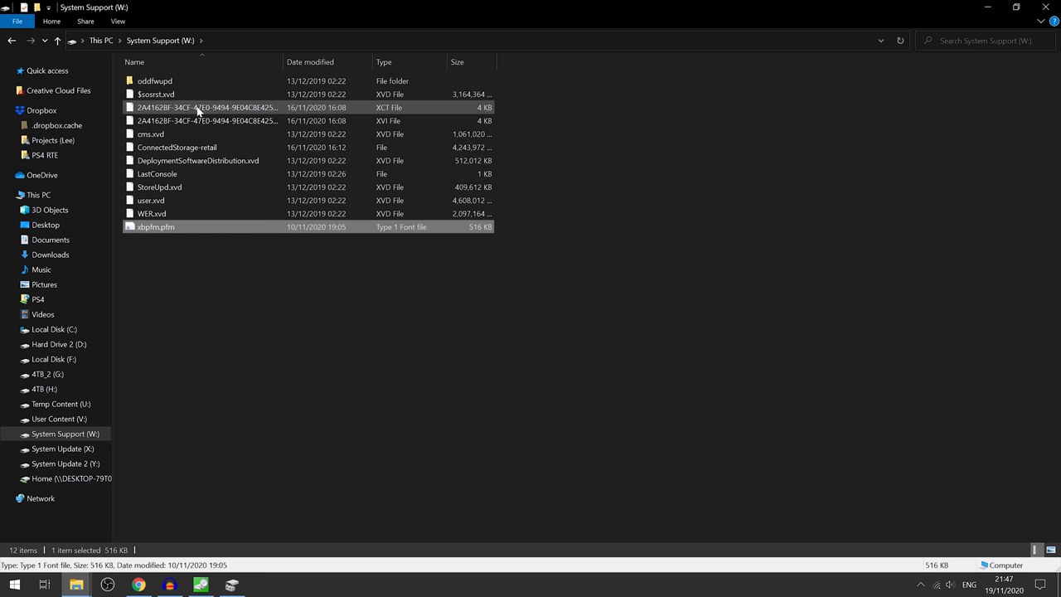
double_click(156, 79)
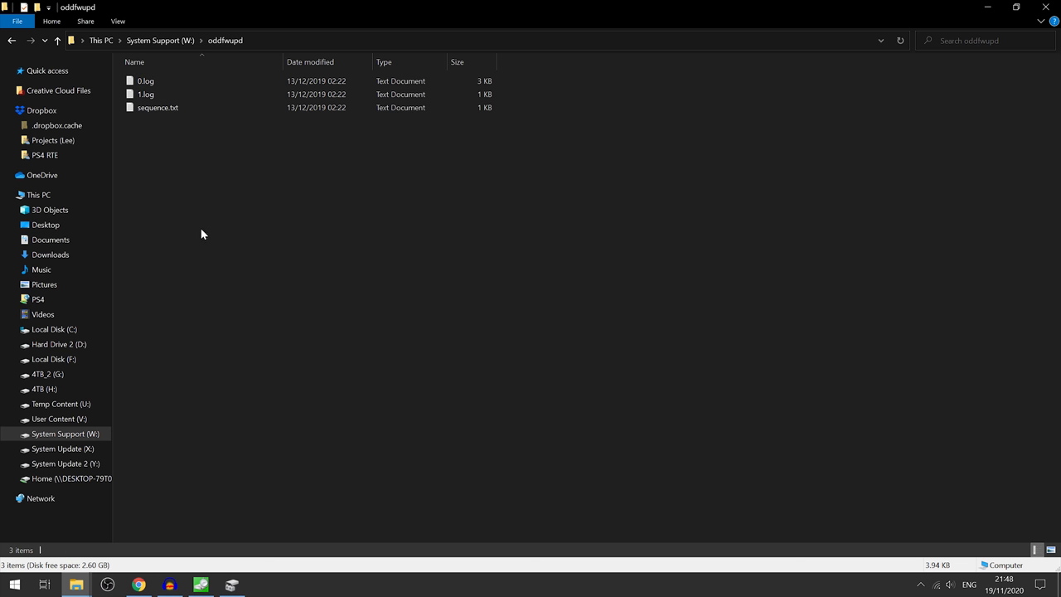
click(56, 39)
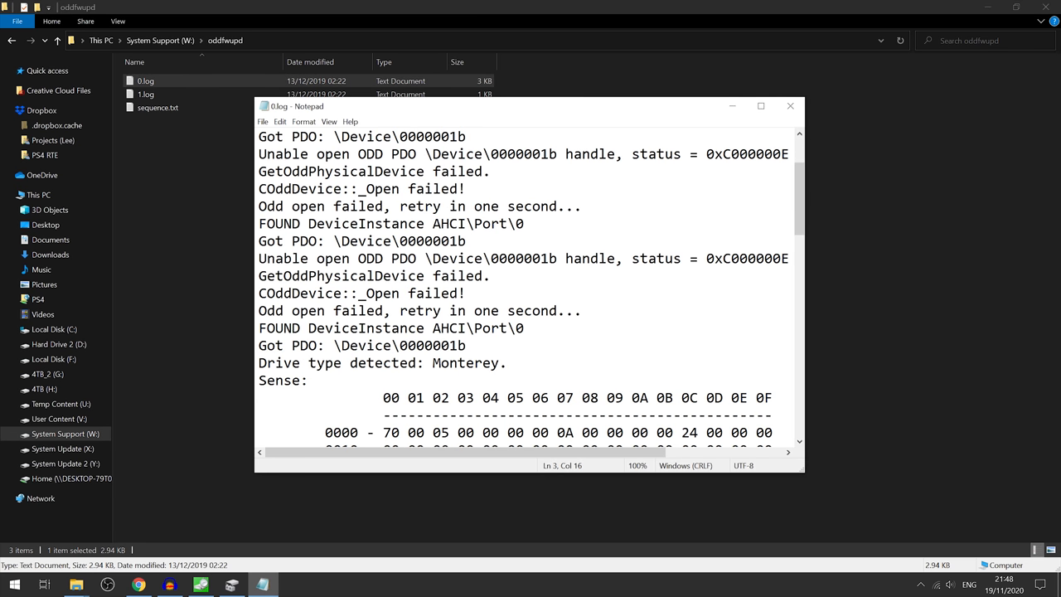
Read 0.log's failed-open lines and ODDFW update finished message in Notepad, then read 1.log.
drag(428, 275, 582, 312)
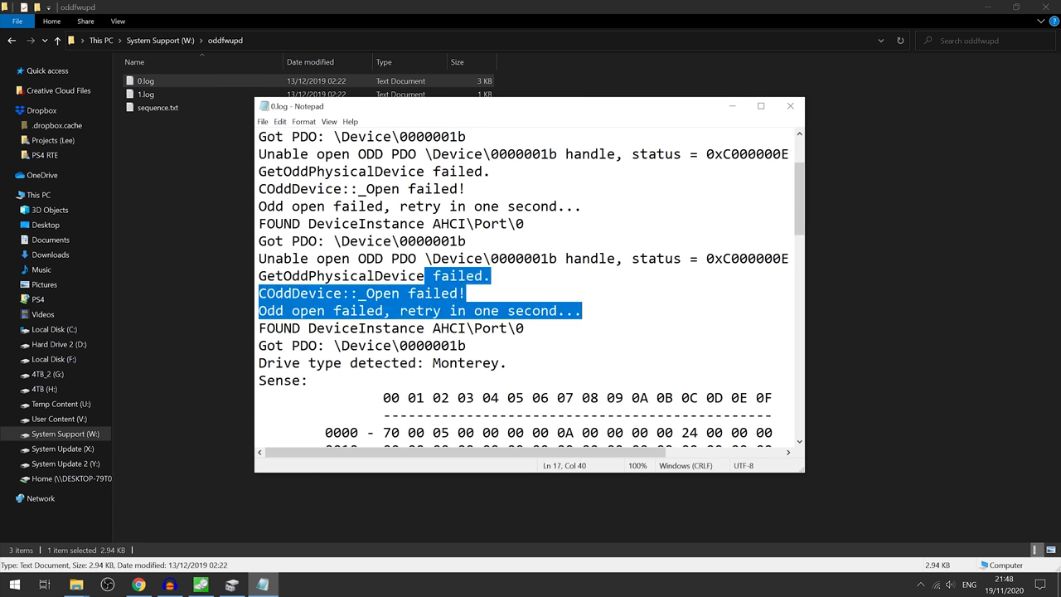
scroll(down, 3)
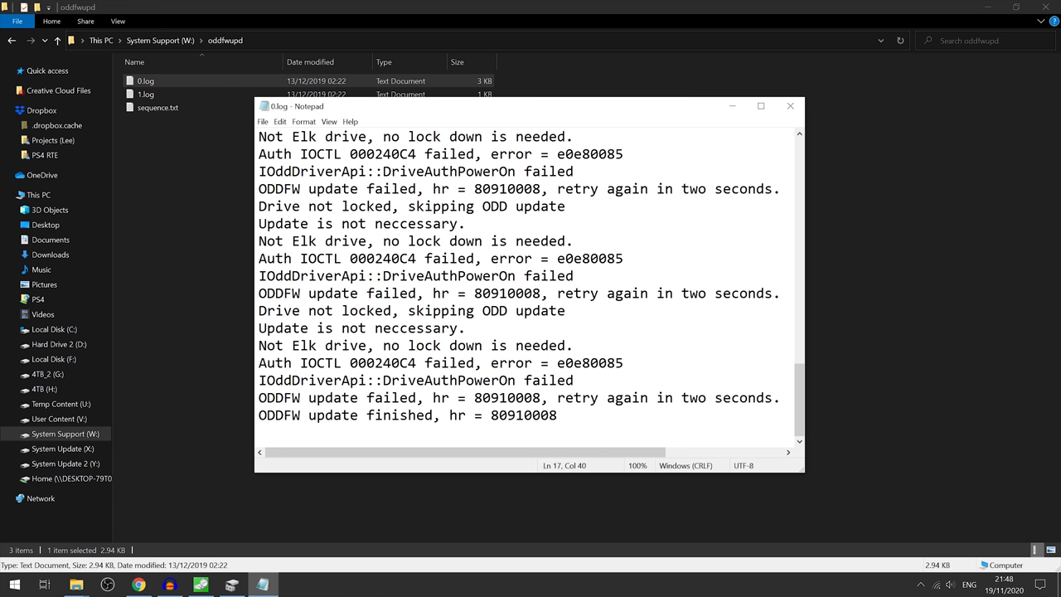
click(406, 309)
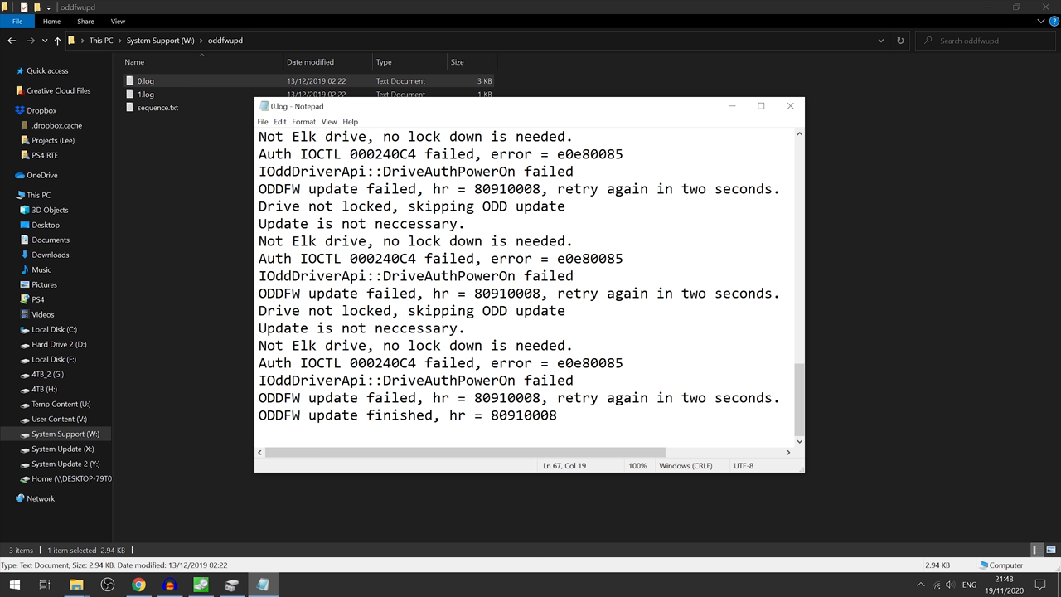
double_click(282, 398)
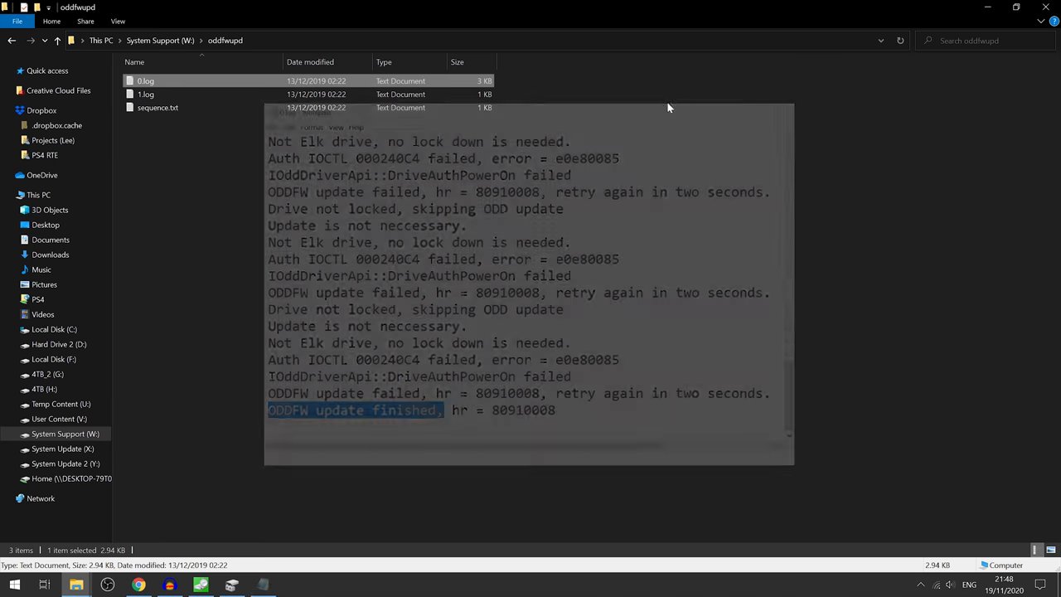
double_click(146, 93)
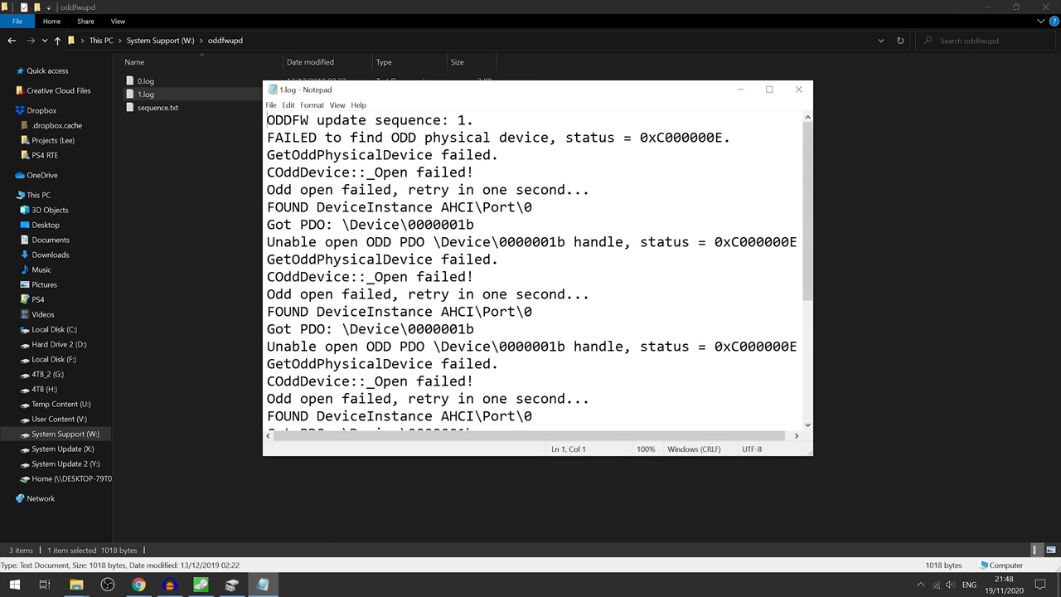
scroll(down, 3)
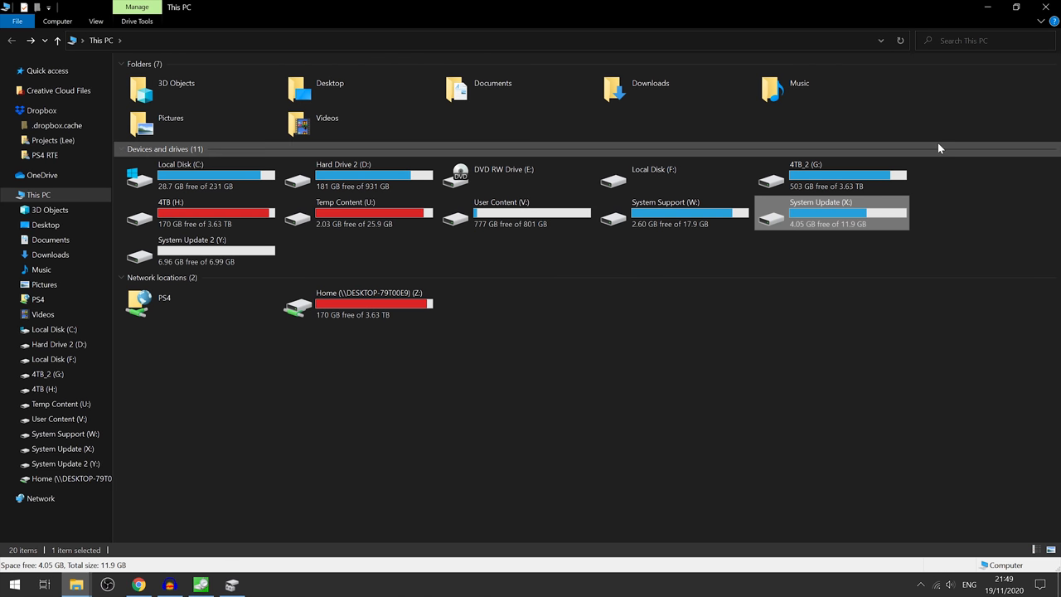
Browse System Update (K:) — folders A, B and four .xvd files including updater.xvd — selecting all items to inspect them.
double_click(821, 212)
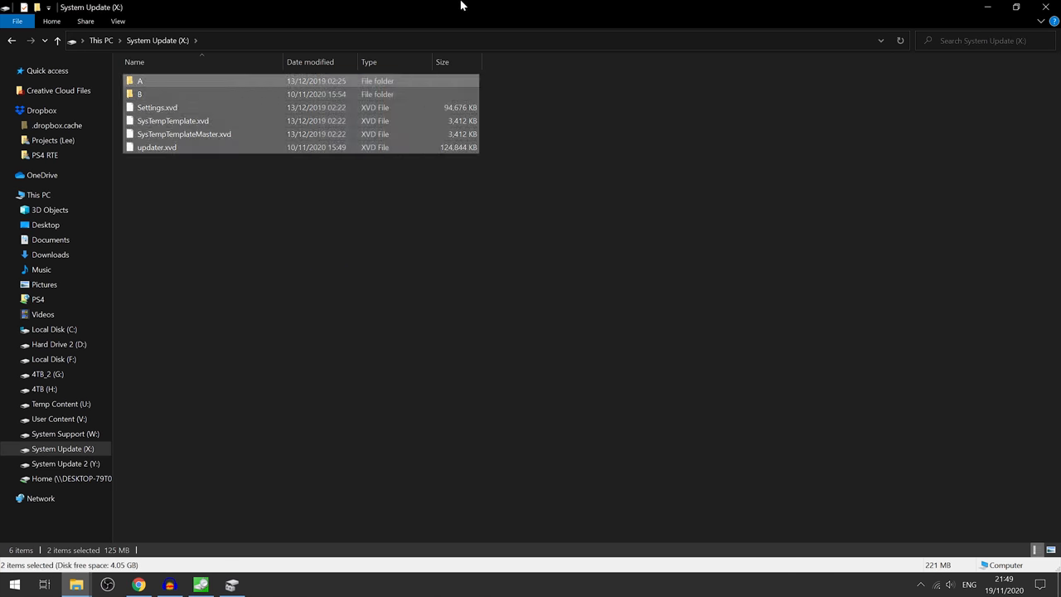
key(ctrl+a)
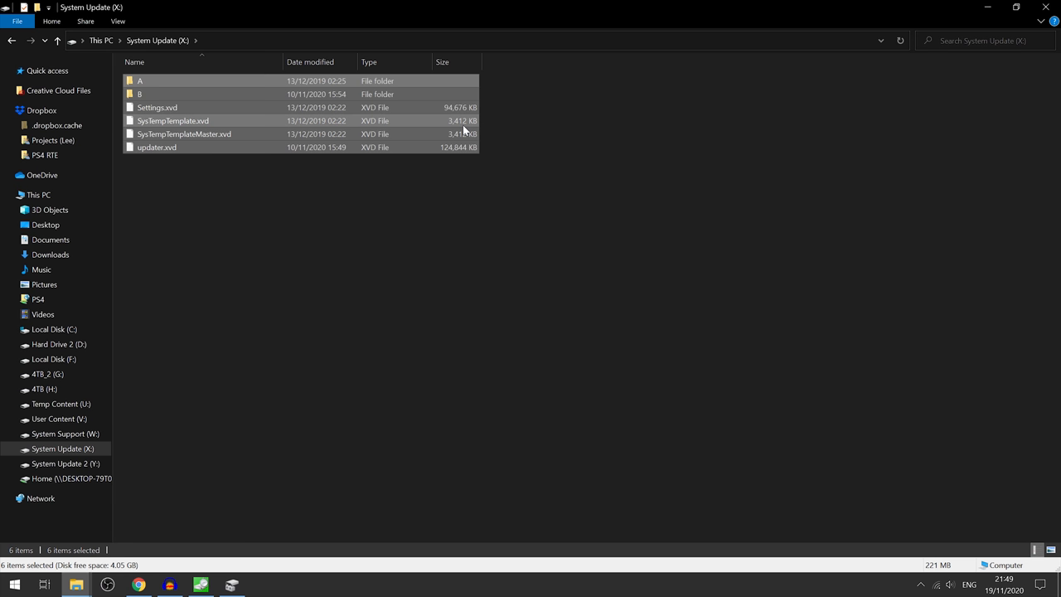
mouse_move(451, 179)
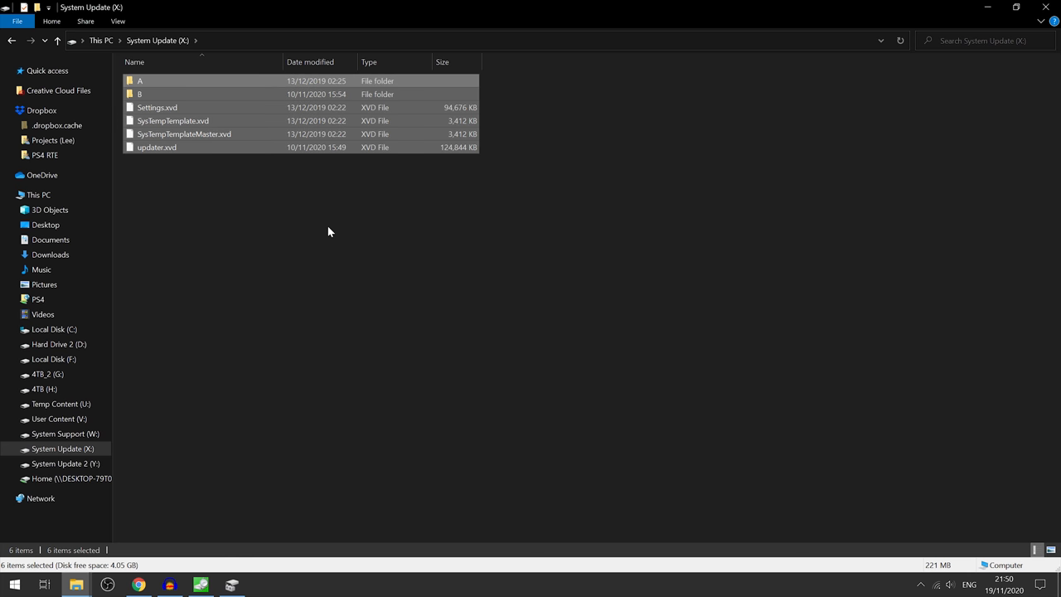
click(321, 374)
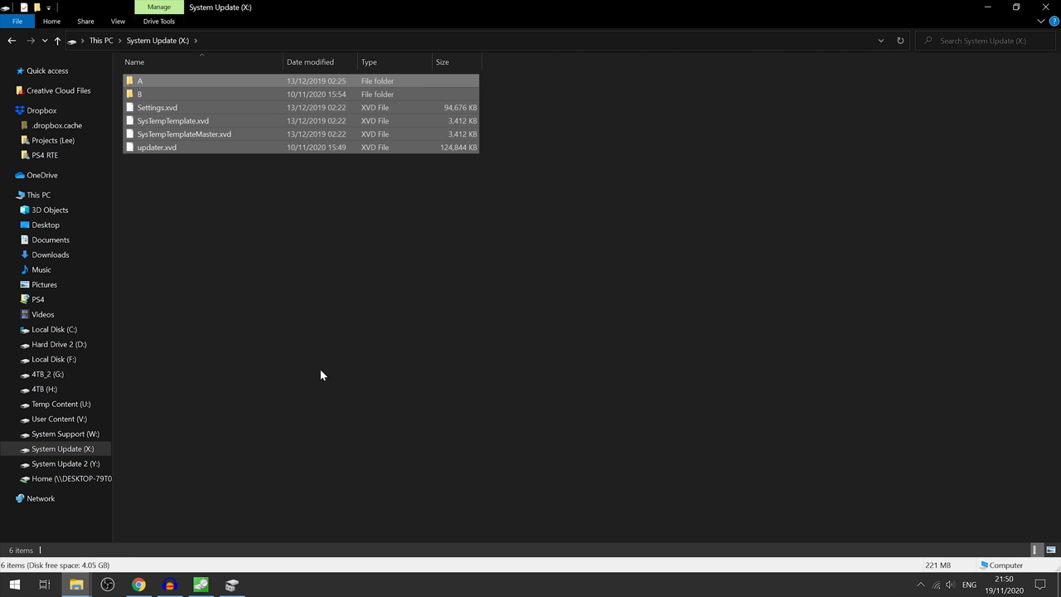
click(594, 367)
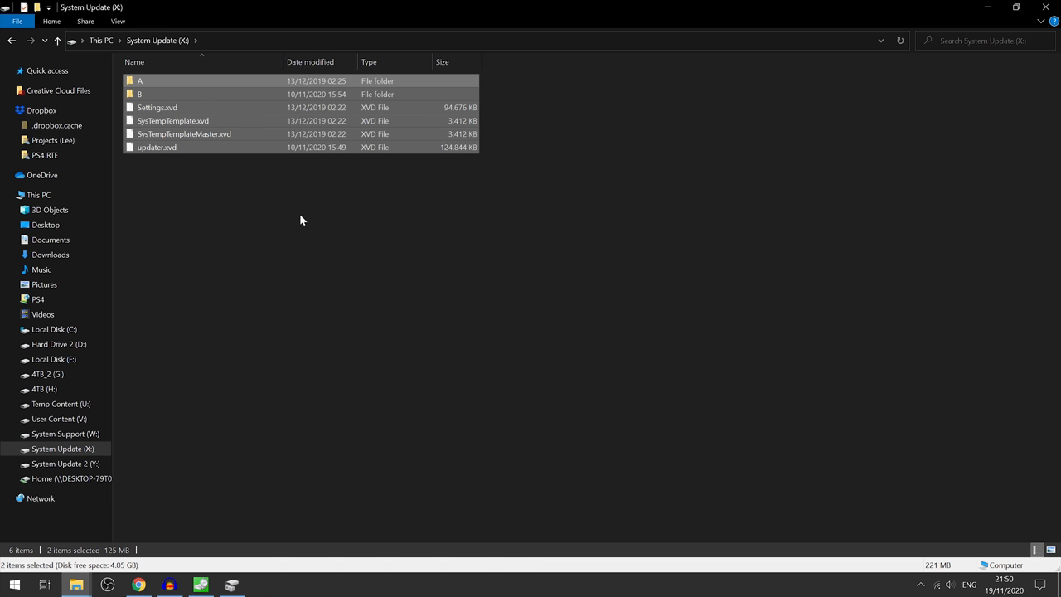
click(139, 79)
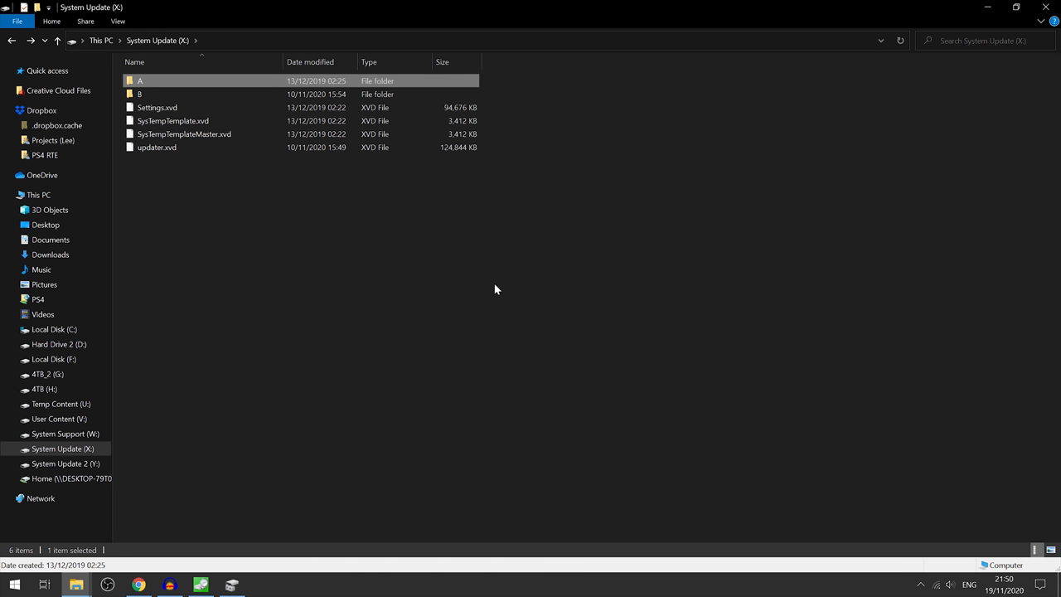
key(ctrl+a)
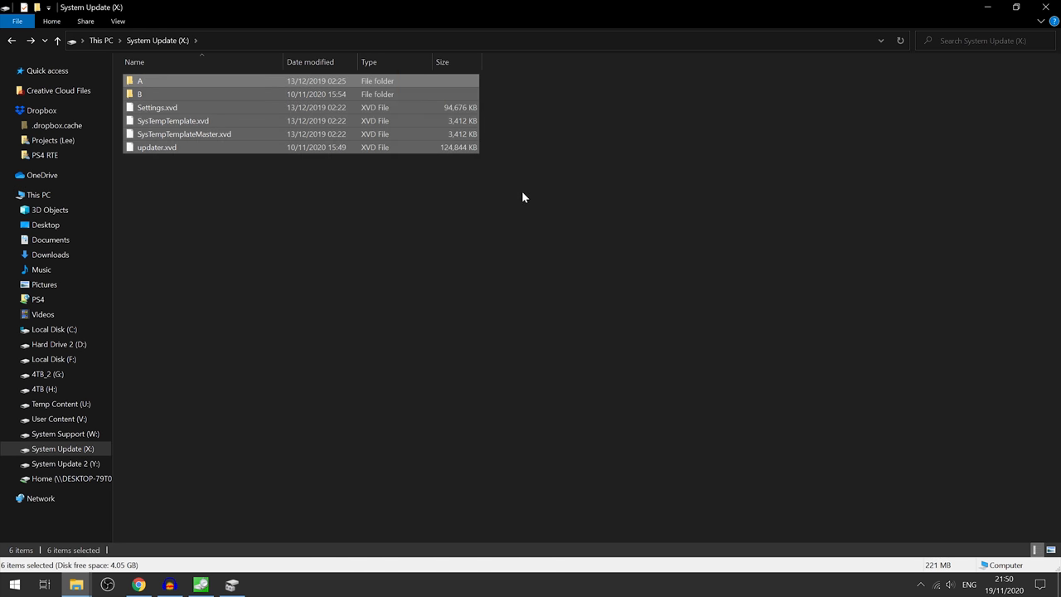
mouse_move(451, 301)
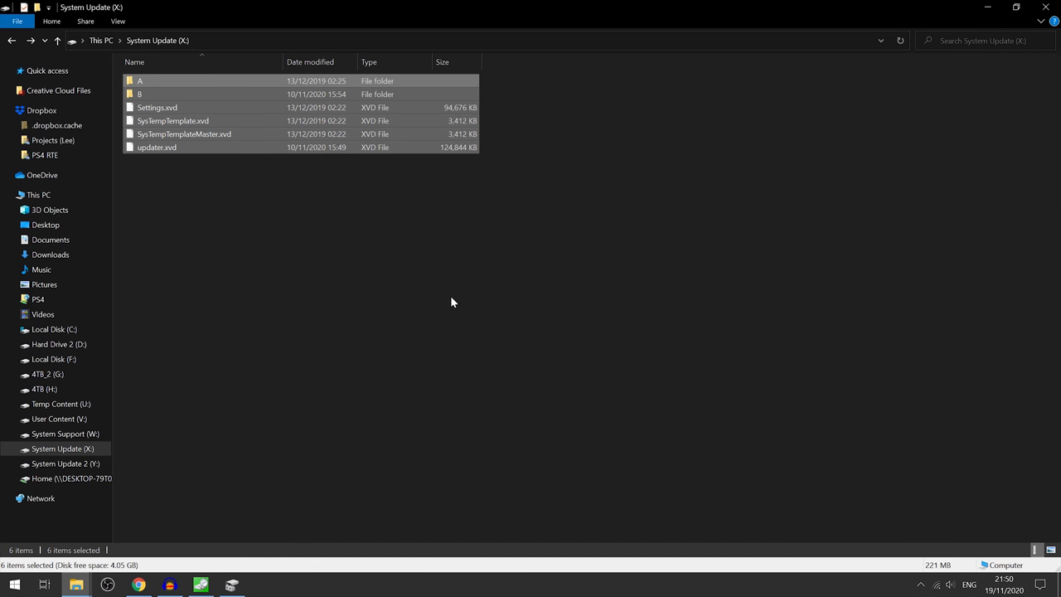
click(450, 301)
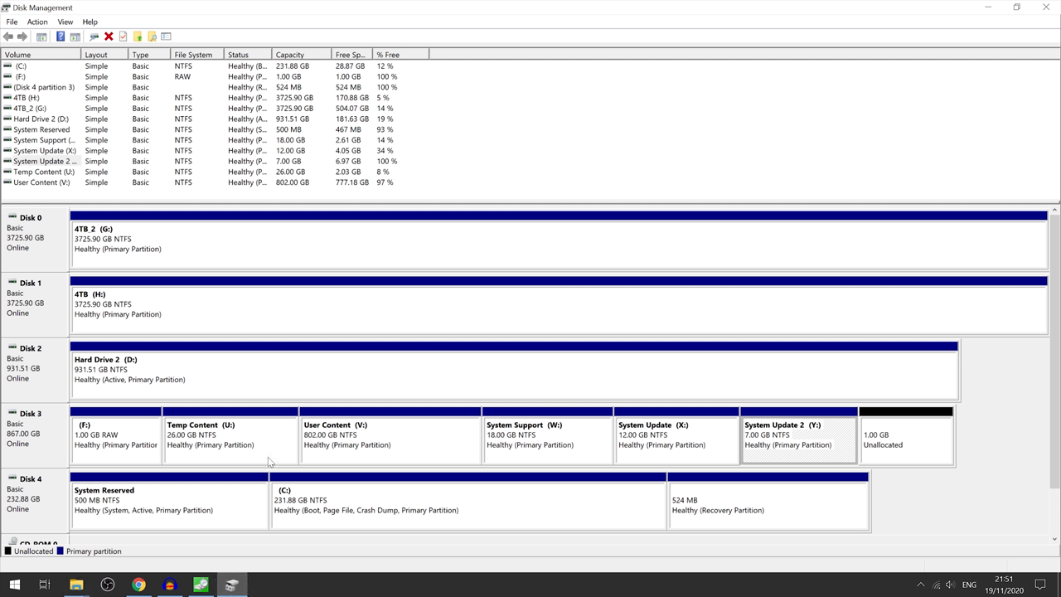
mouse_move(456, 471)
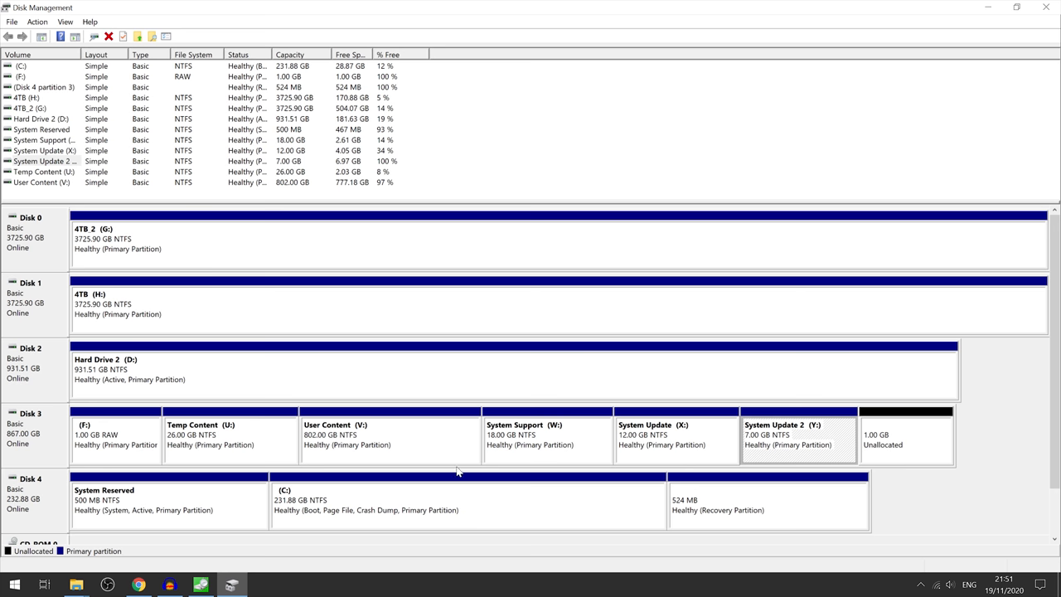
Check the User Content (V:) partition on Disk 3, then bring the System Update drive listing back in front.
click(390, 434)
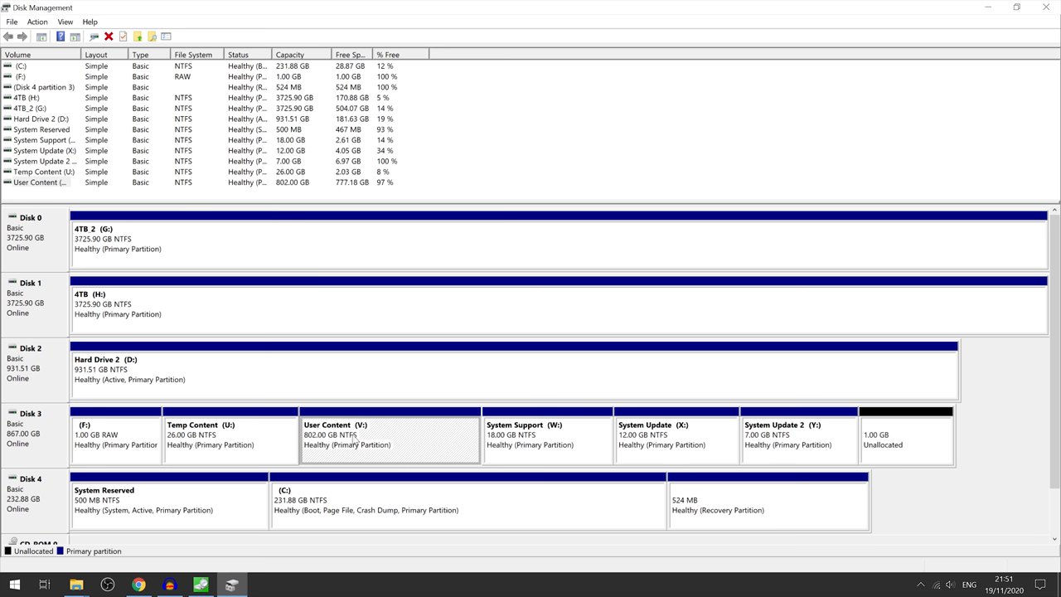
click(676, 434)
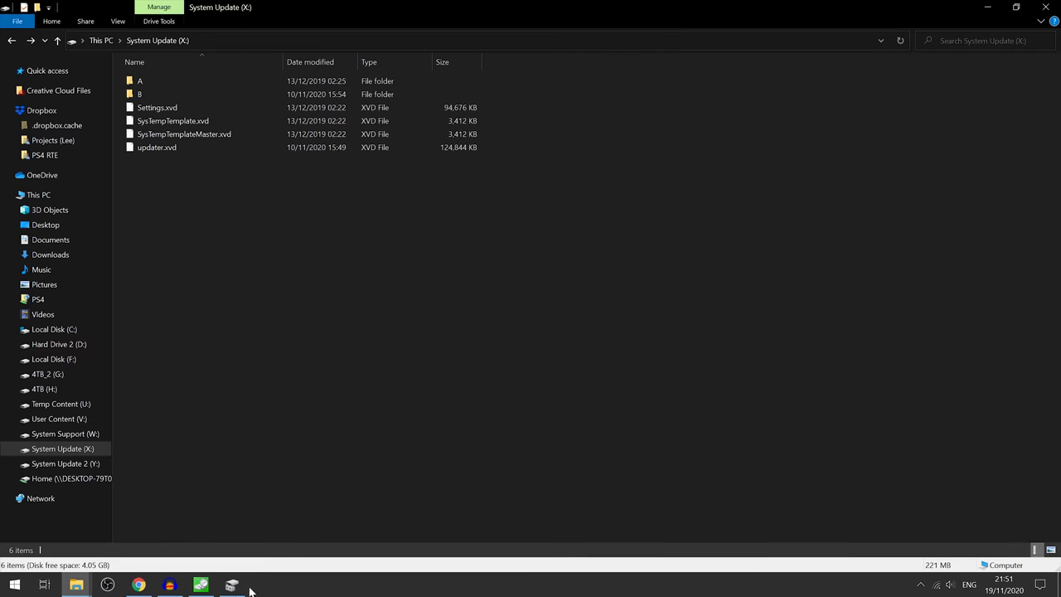
Review the Xbox Support offline system update article's Step 1 about opening the OSU1 file.
click(139, 585)
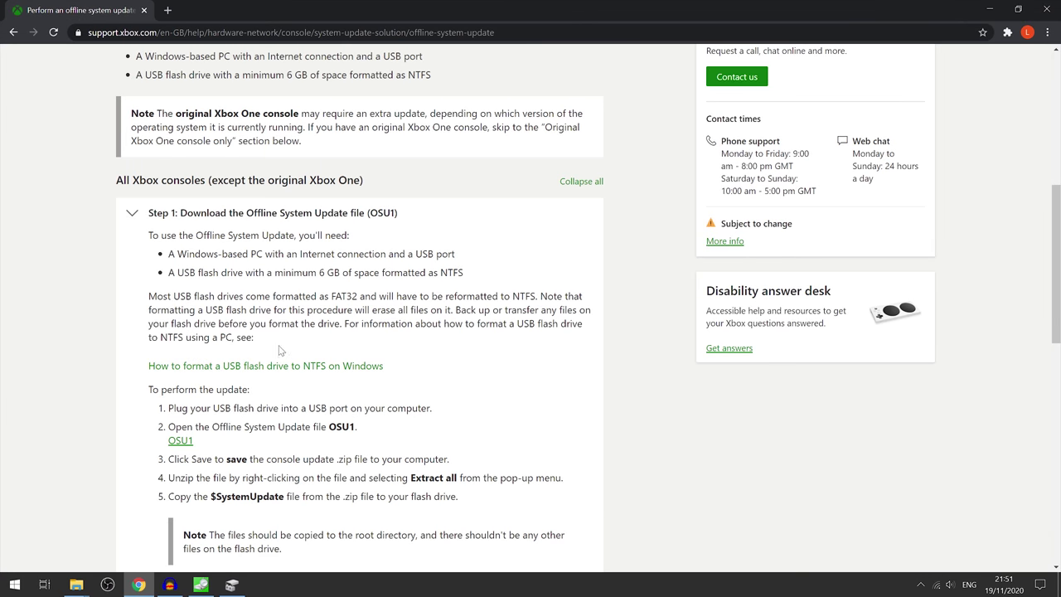
scroll(down, 3)
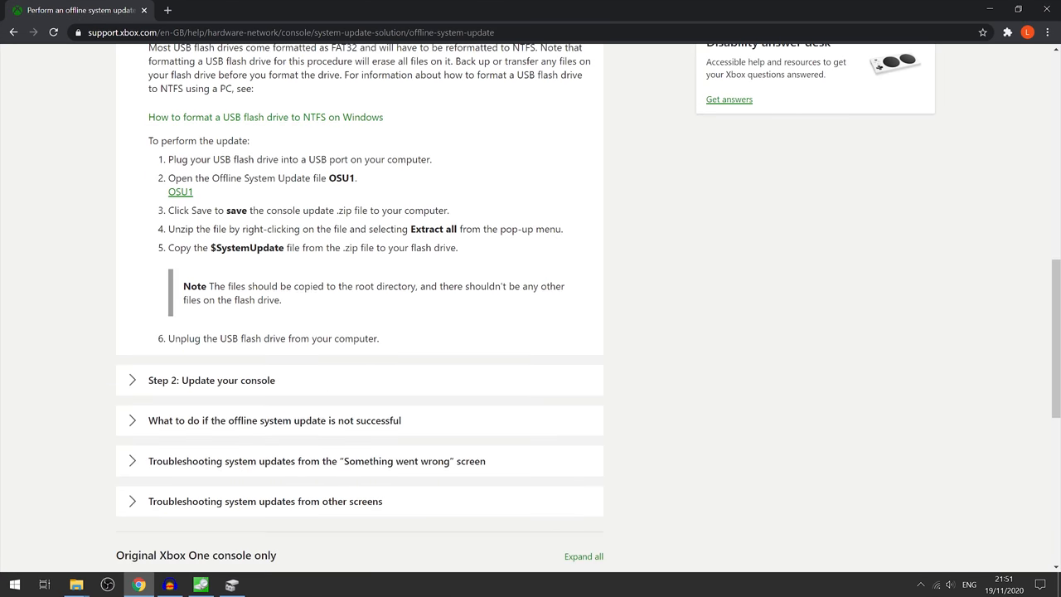
scroll(up, 3)
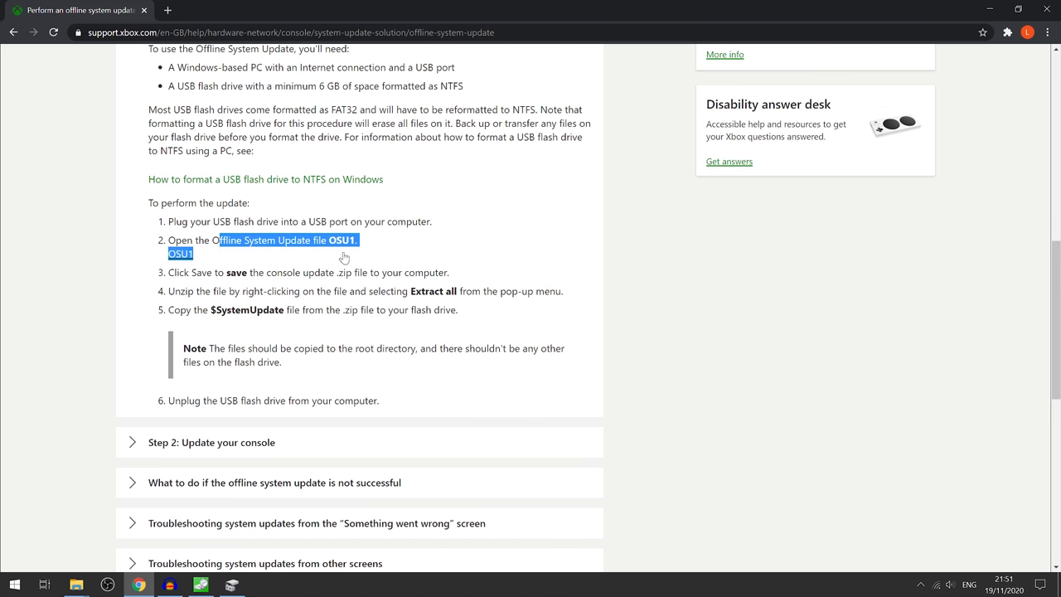
mouse_move(191, 467)
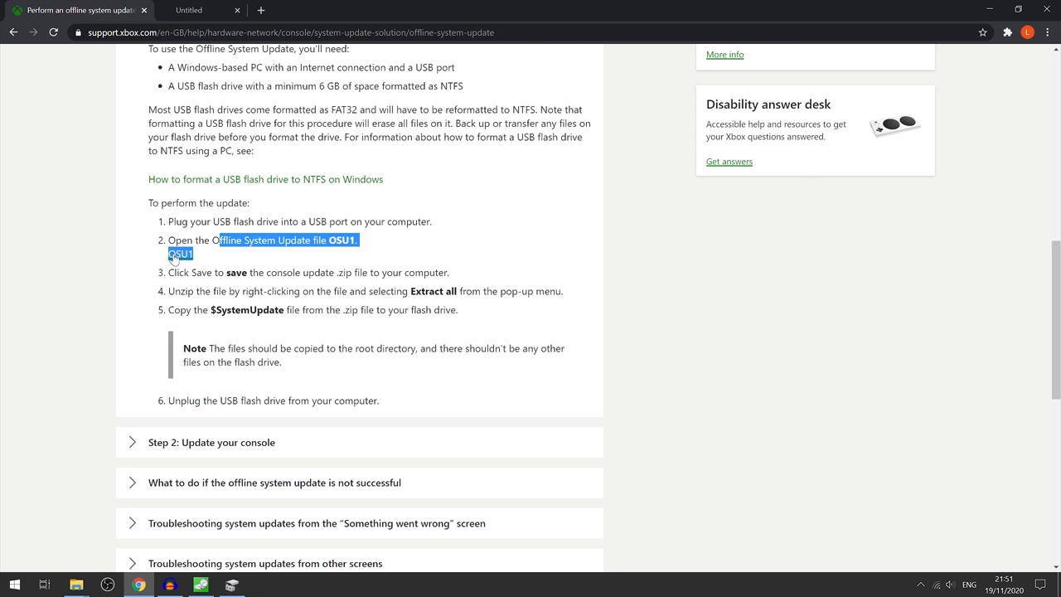
mouse_move(179, 253)
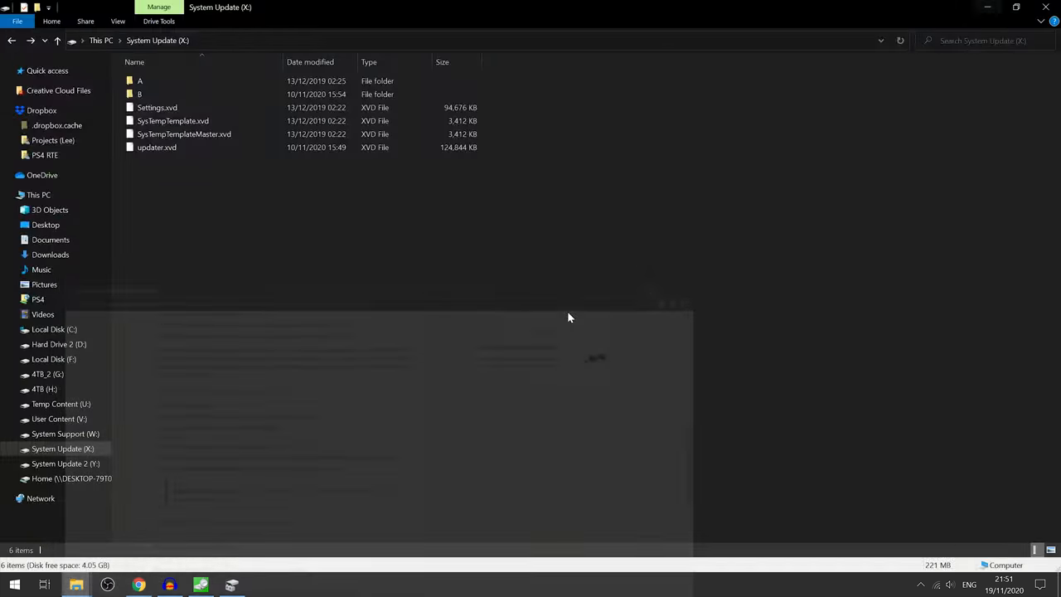
Revisit System Update (K:)'s folders A and B, return to the This PC drive overview and minimize File Explorer.
click(184, 133)
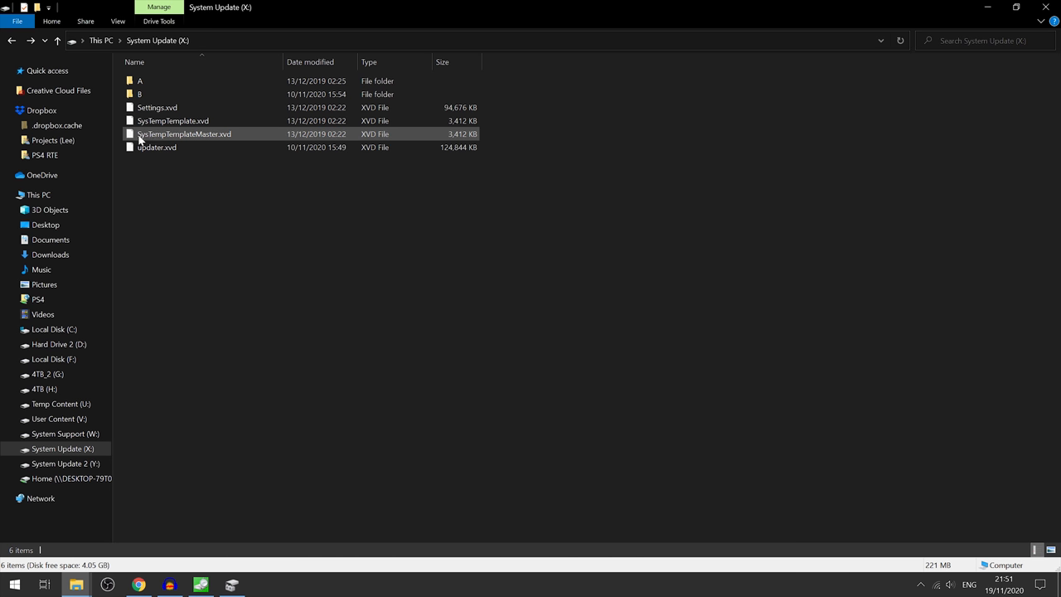
click(166, 93)
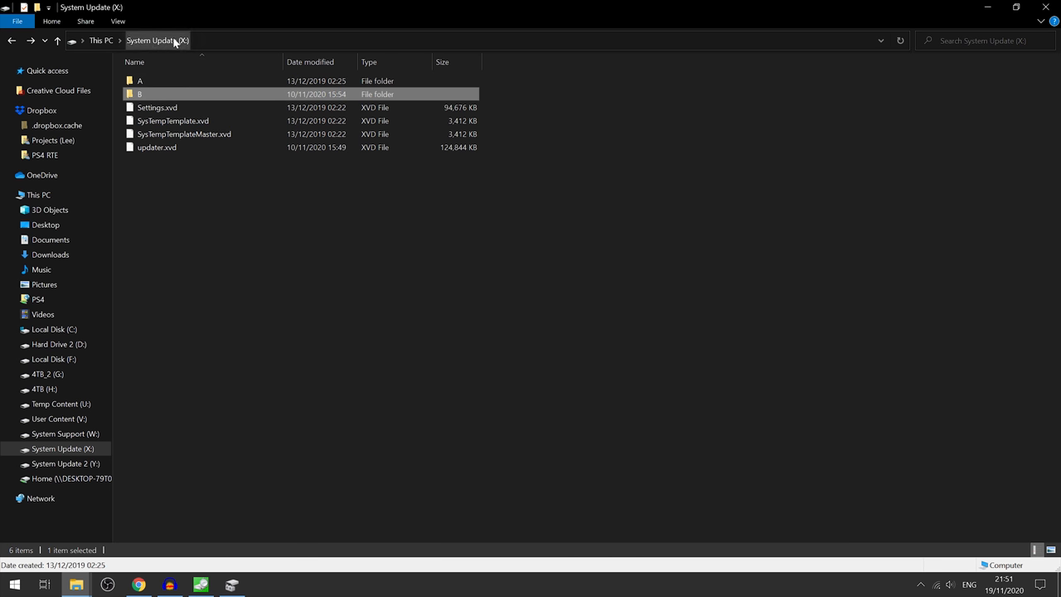
double_click(139, 80)
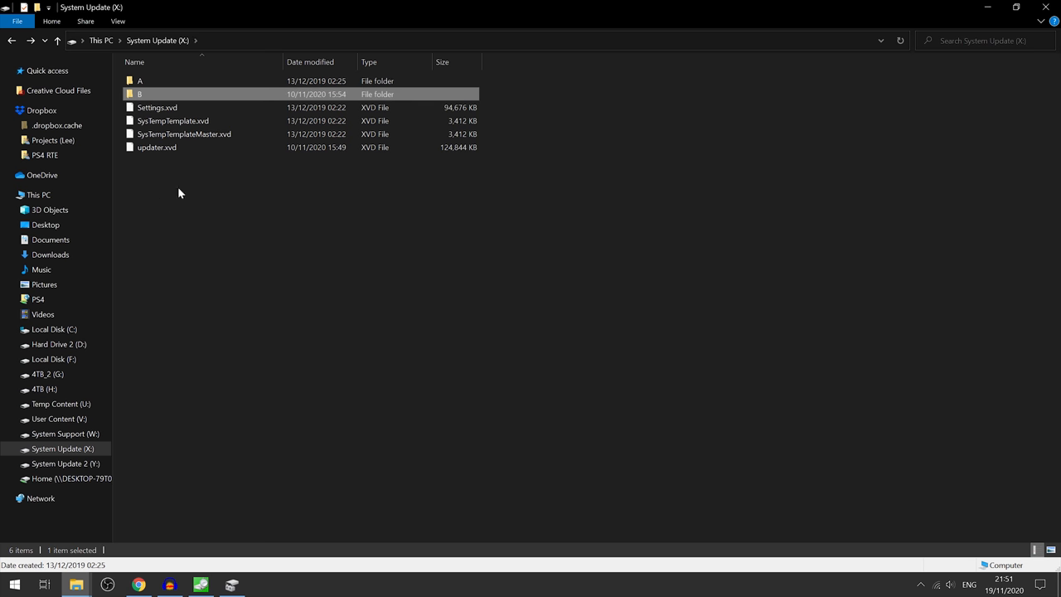
click(743, 234)
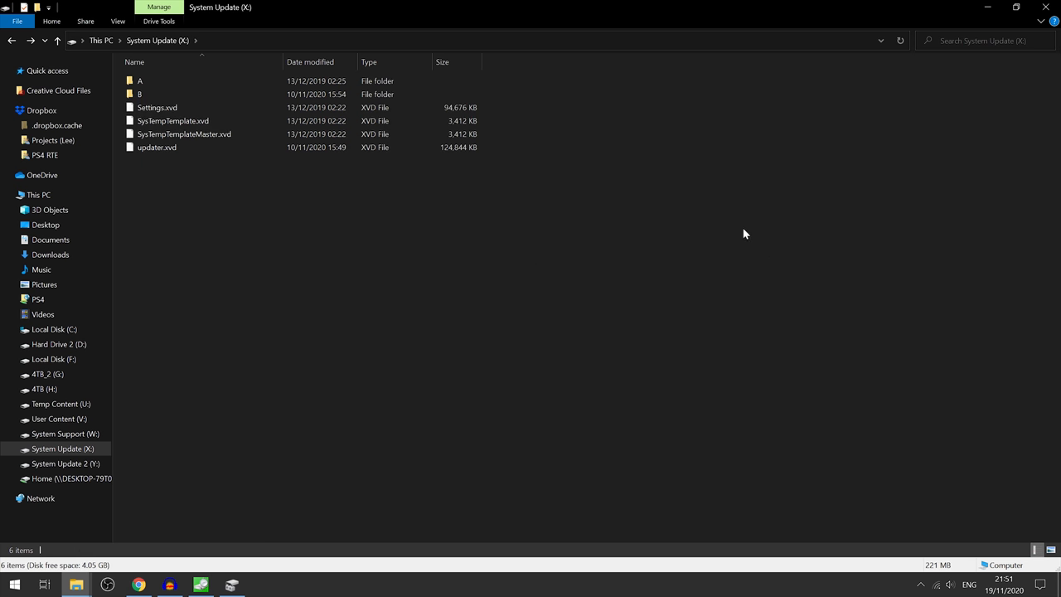
mouse_move(158, 40)
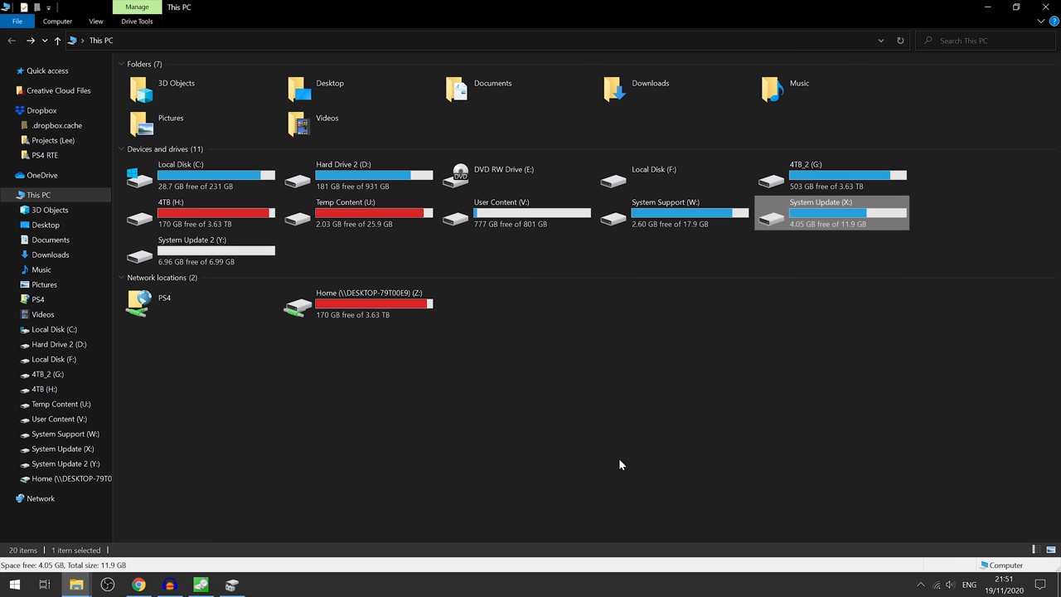
click(620, 464)
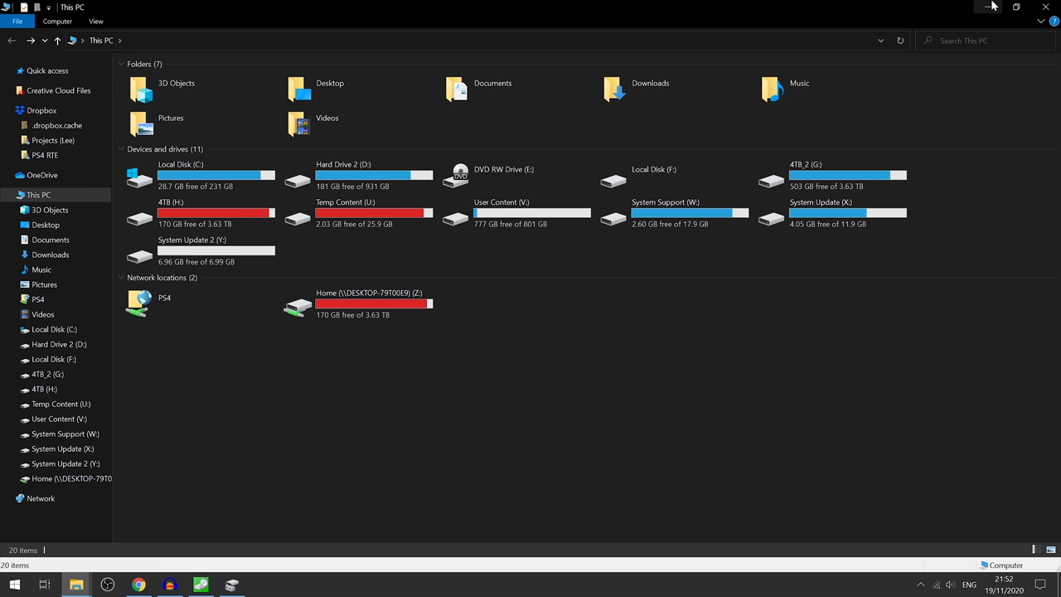
mouse_move(991, 6)
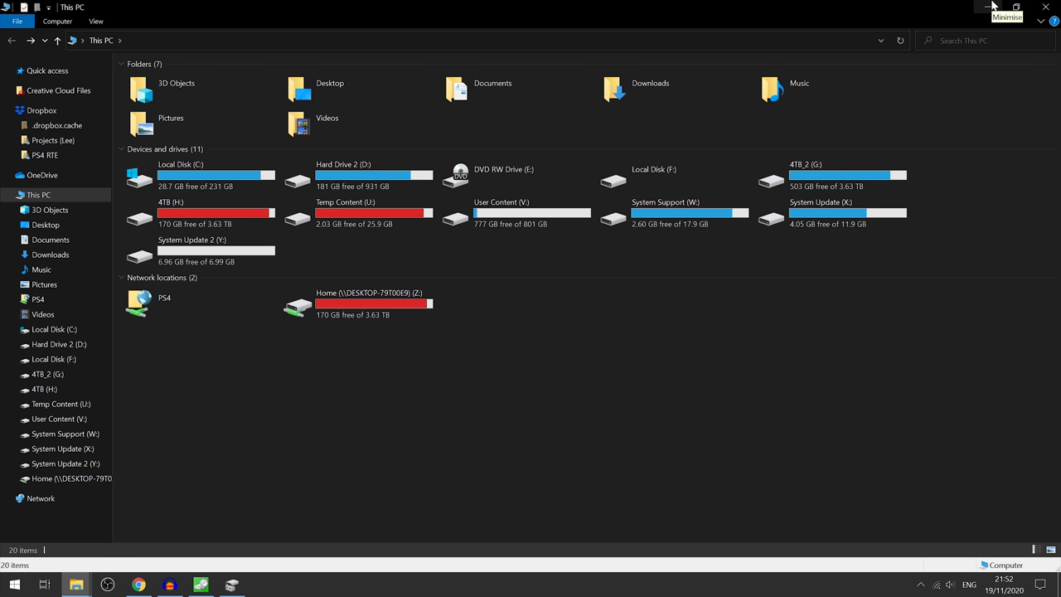
click(994, 7)
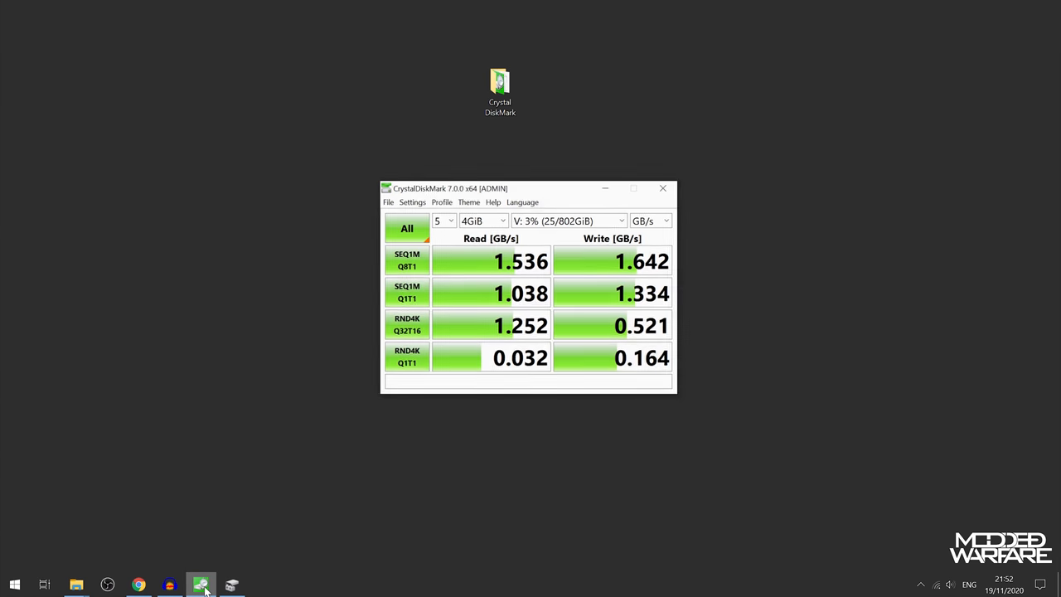
Reposition CrystalDiskMark to review the V: drive read/write results, then close the program.
drag(447, 189, 523, 172)
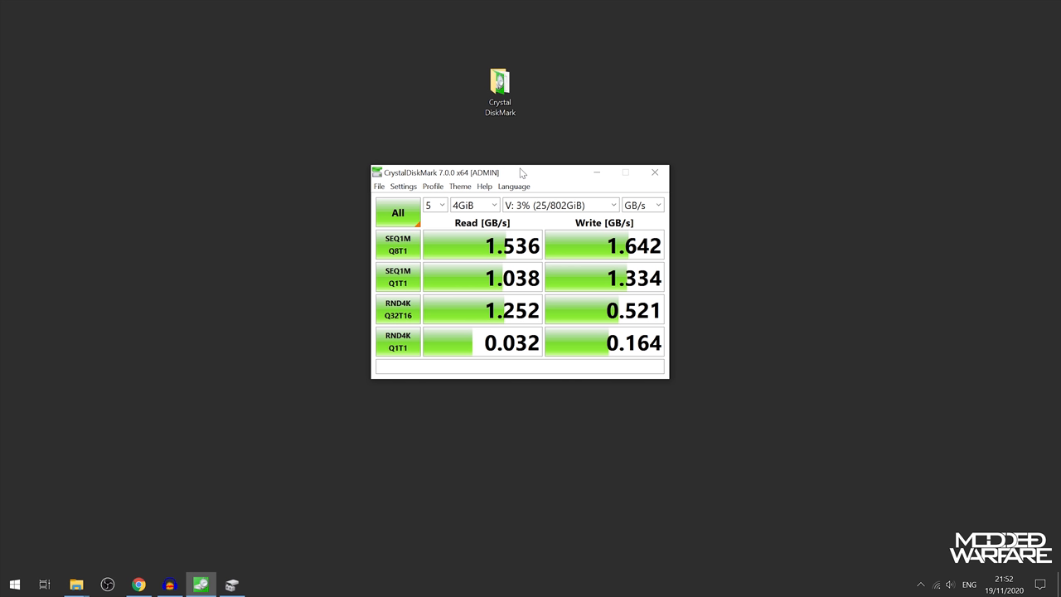
mouse_move(716, 171)
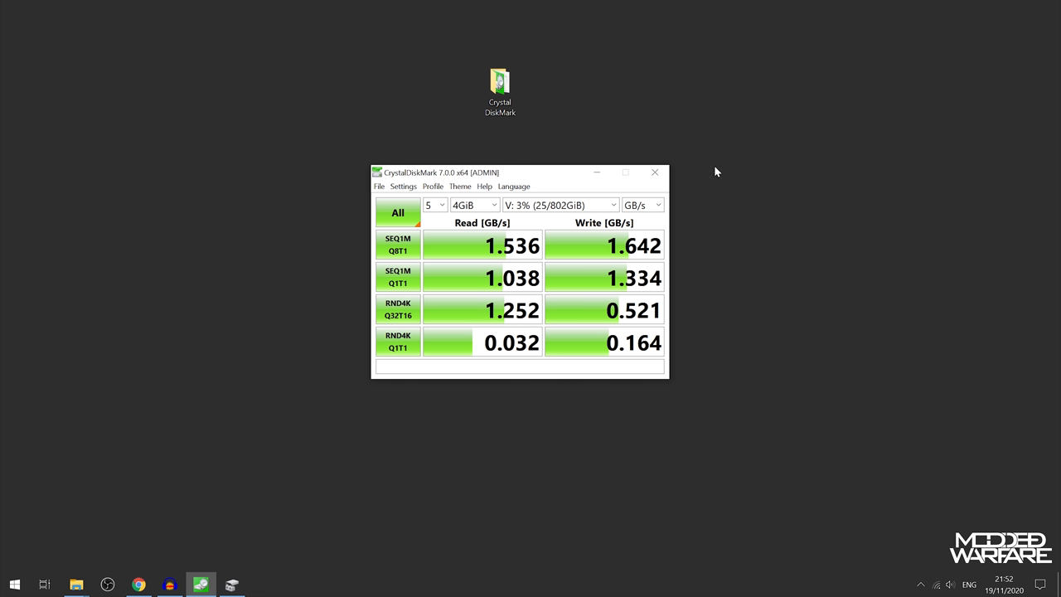
mouse_move(389, 216)
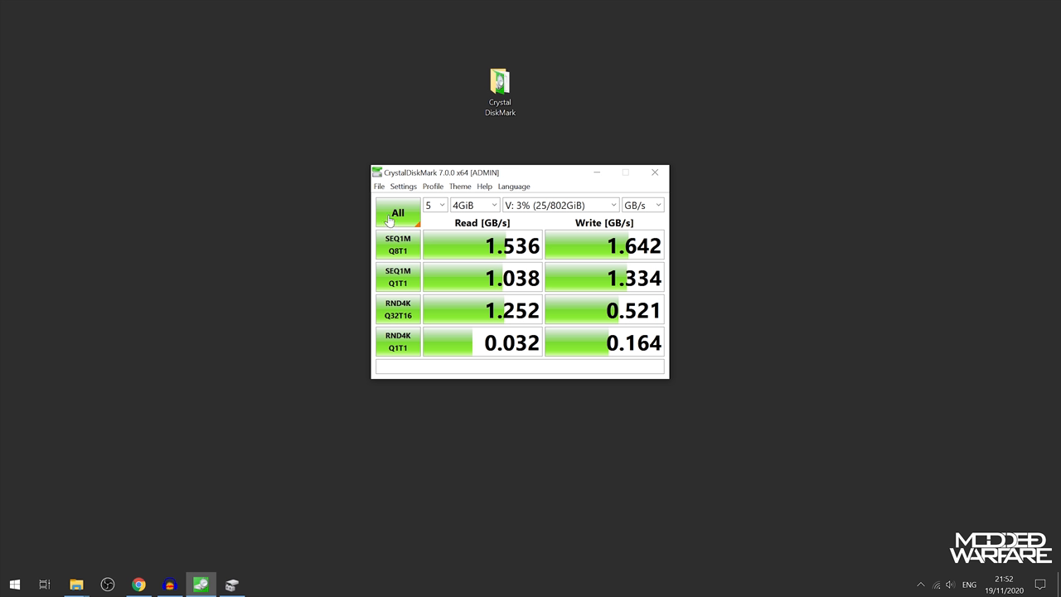
mouse_move(300, 263)
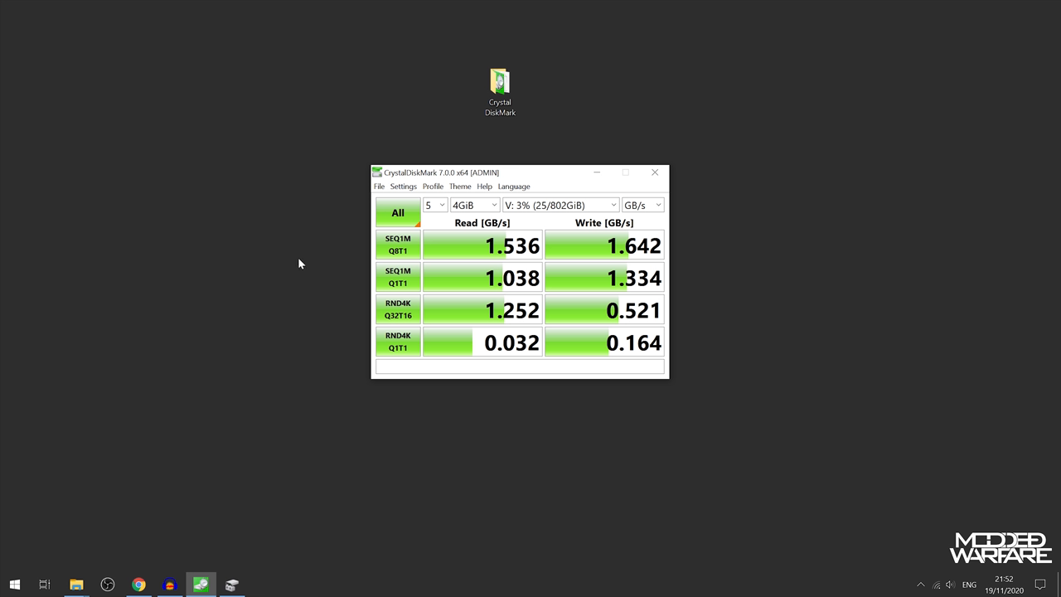
mouse_move(802, 322)
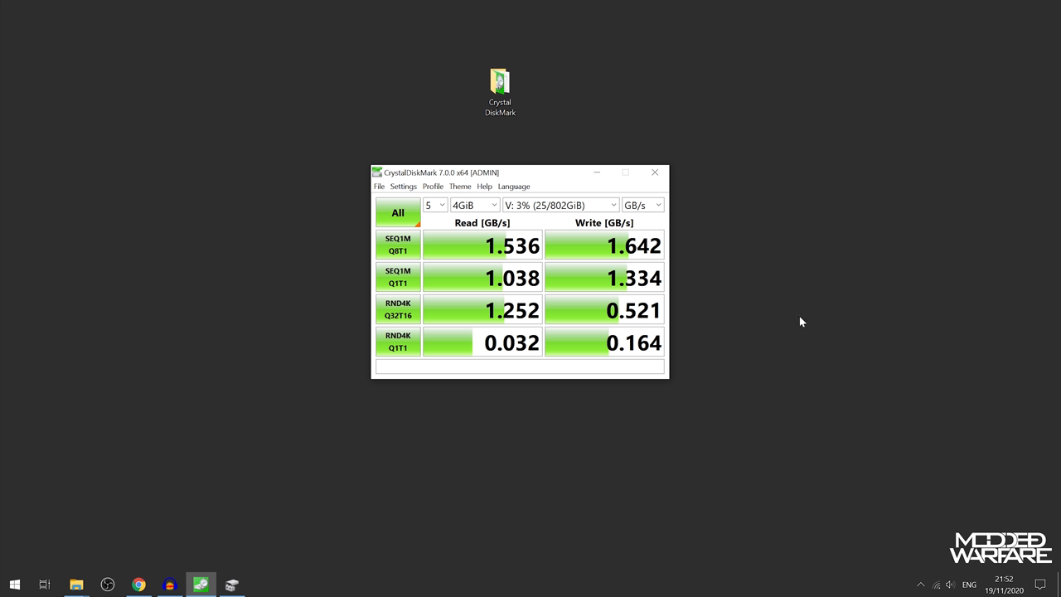
mouse_move(626, 250)
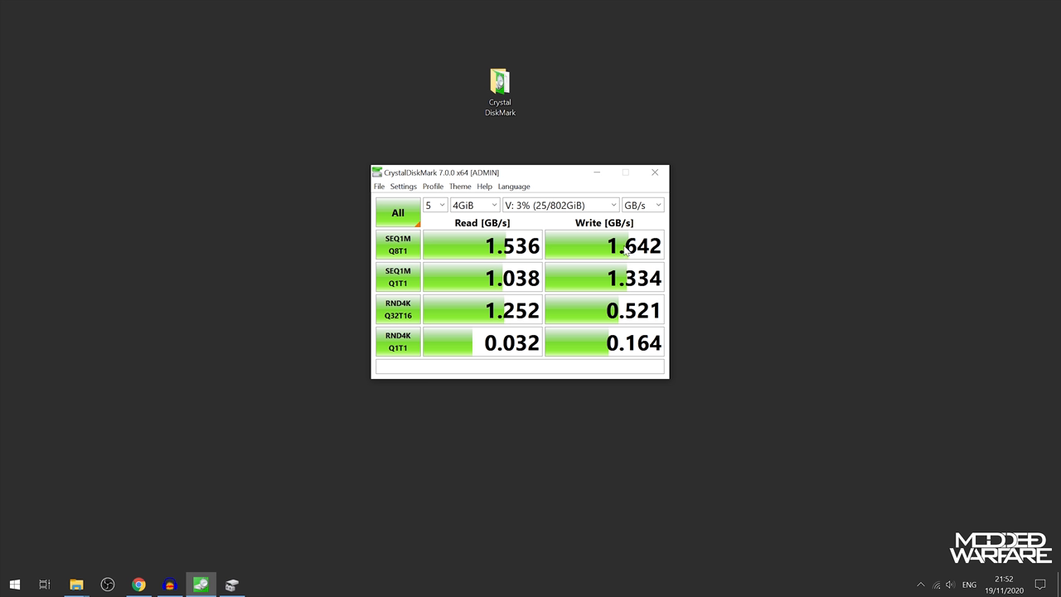
mouse_move(351, 299)
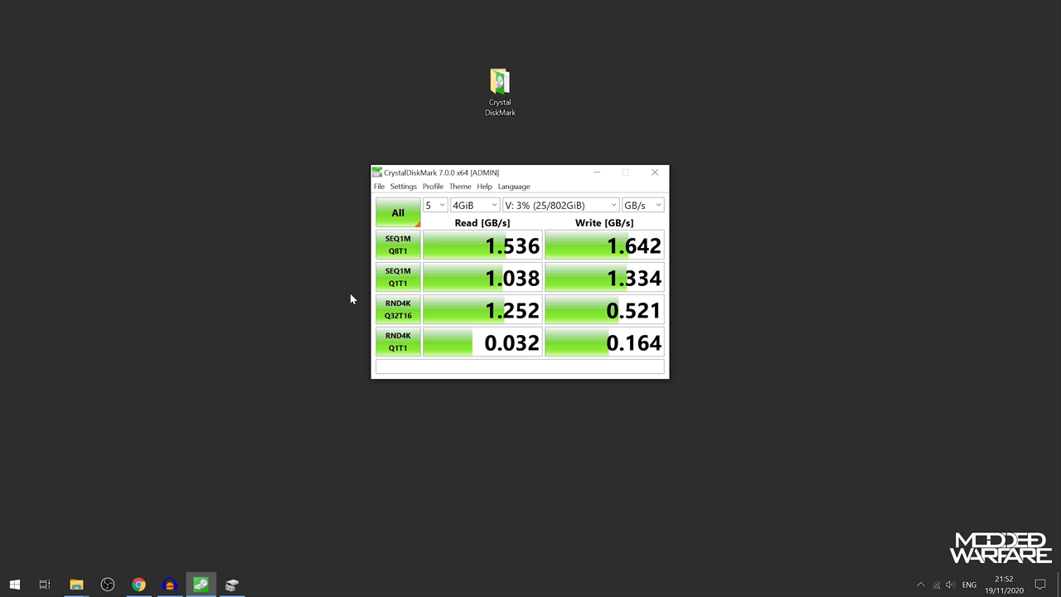
mouse_move(346, 272)
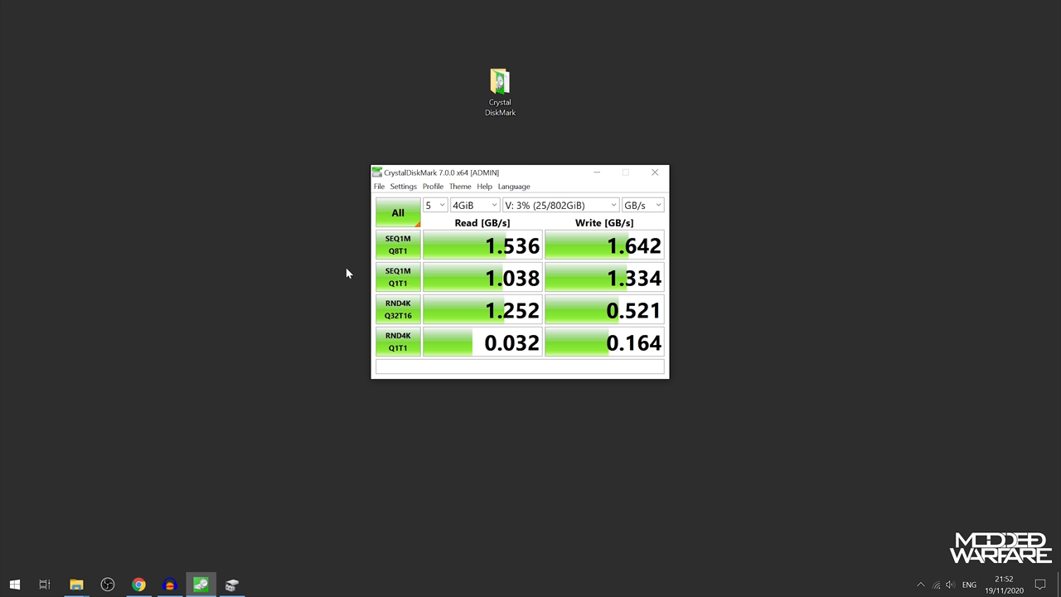
mouse_move(693, 261)
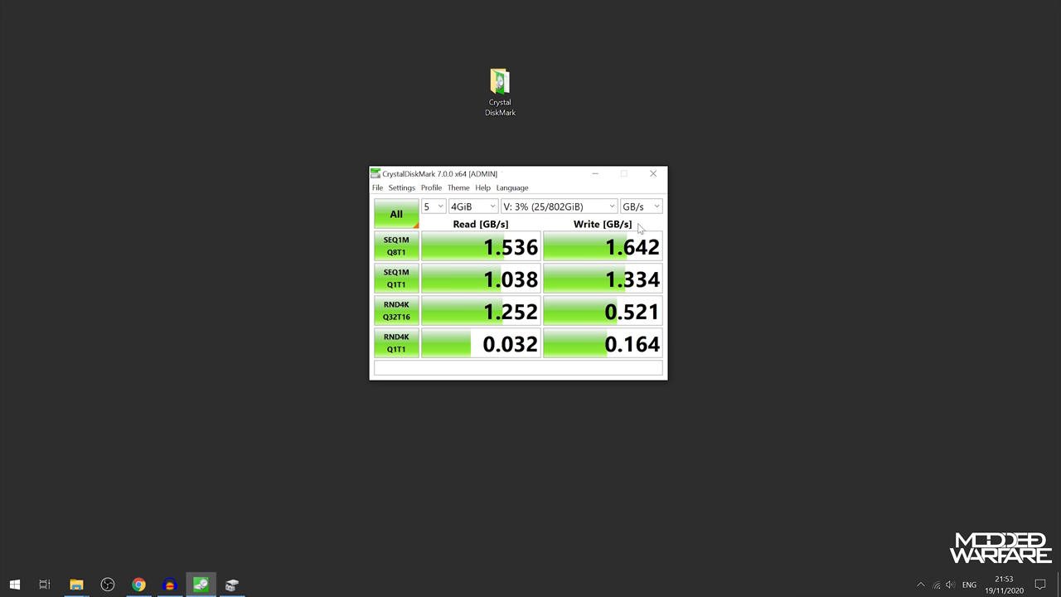
mouse_move(473, 331)
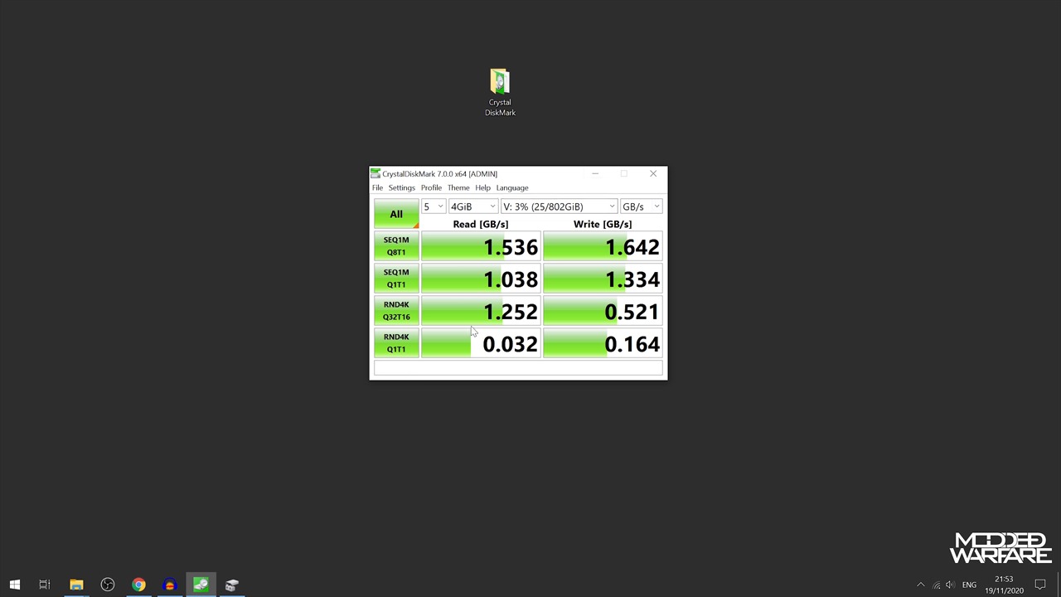
mouse_move(655, 267)
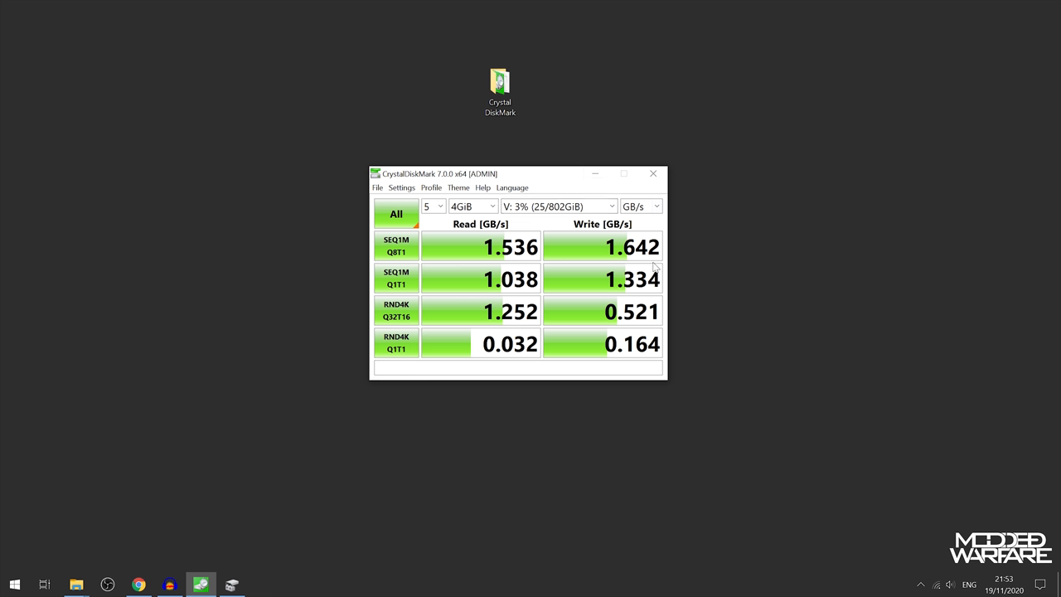
mouse_move(562, 181)
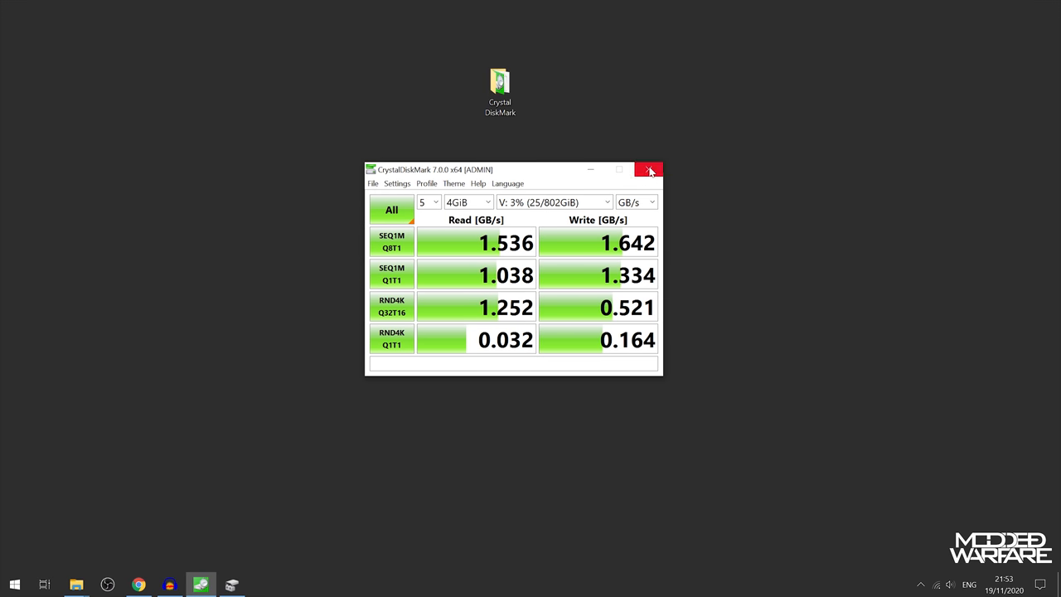
mouse_move(649, 169)
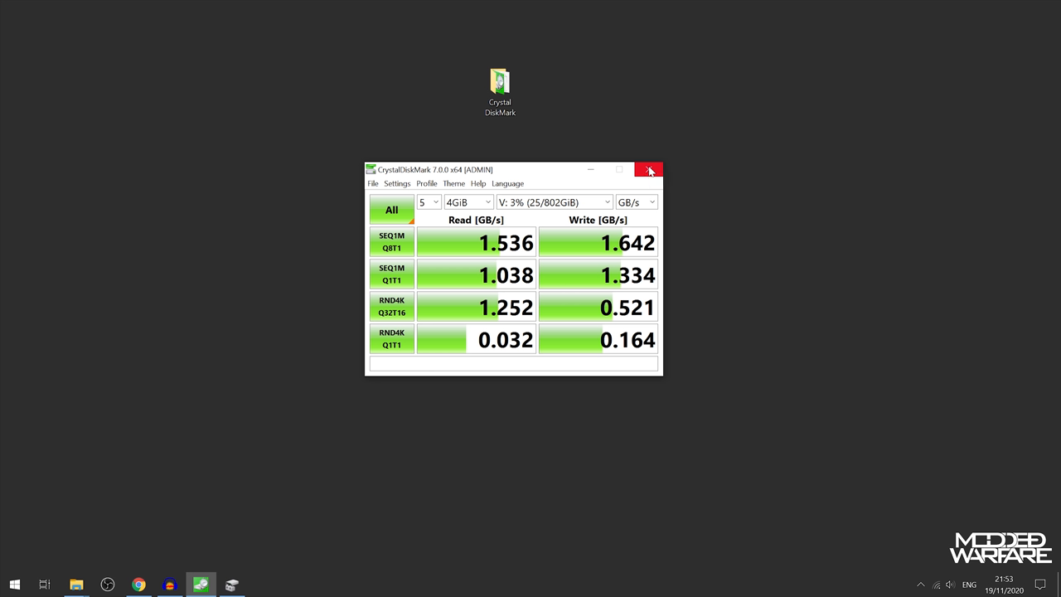
click(650, 169)
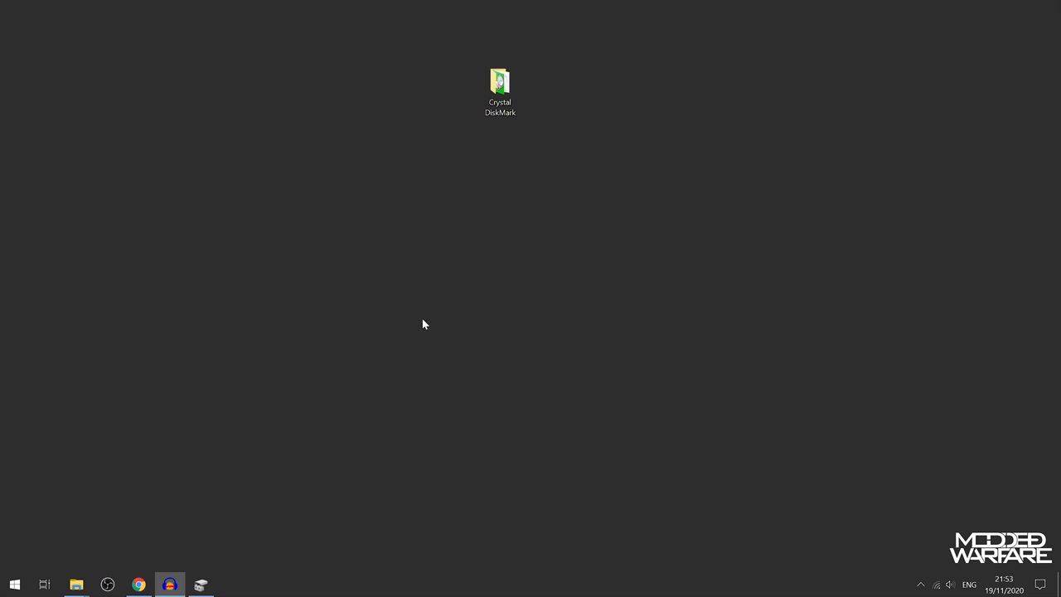